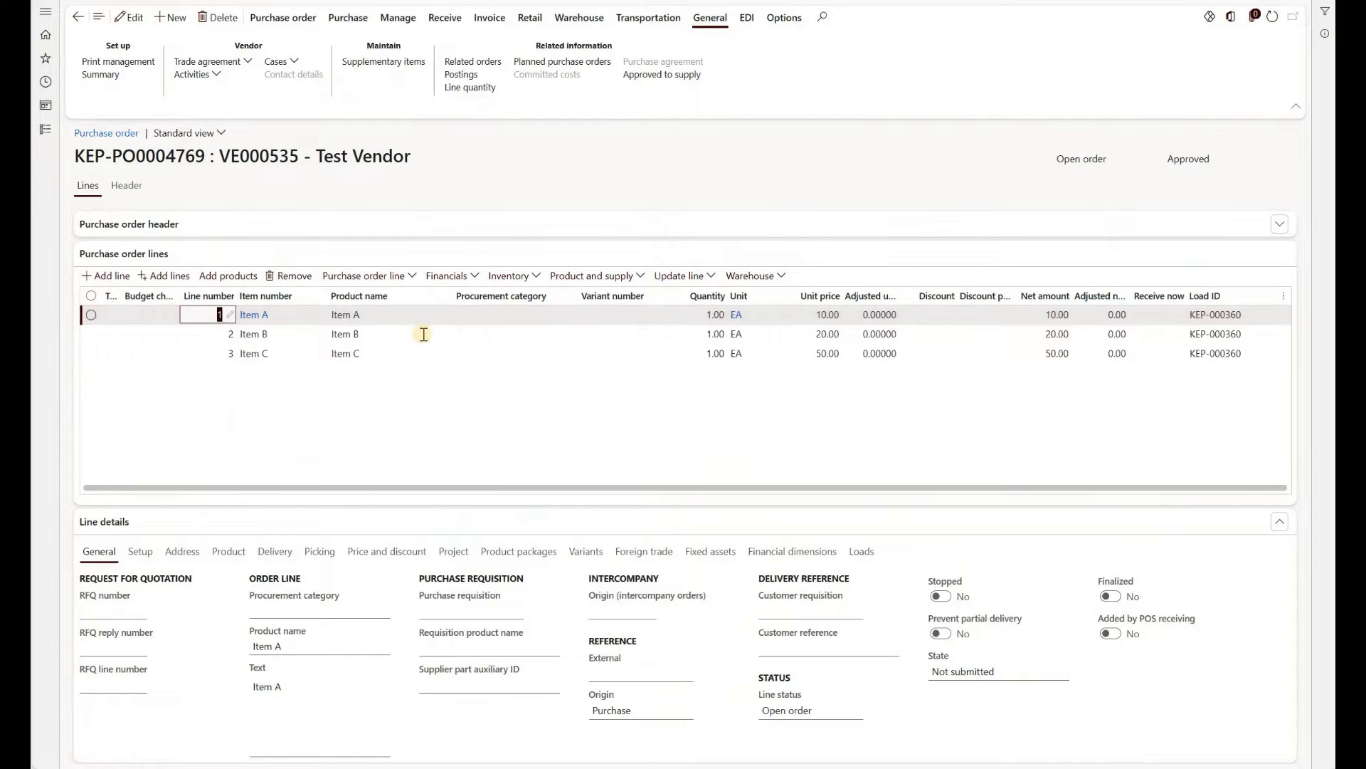
Open the PO line inquiry menu item showing ItemId, itemName(), QtyOrdered, PurchUnit, corItemName().
right_click(345, 315)
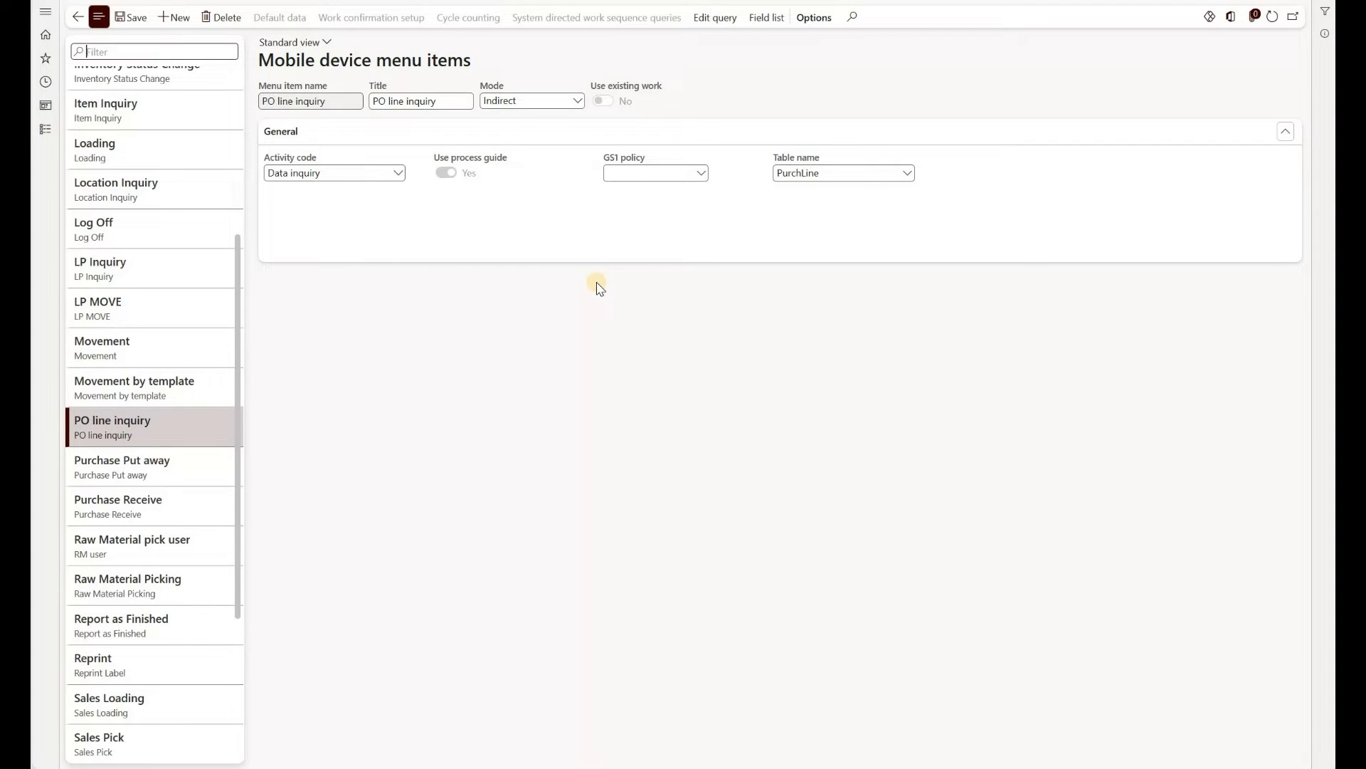
mouse_move(440, 240)
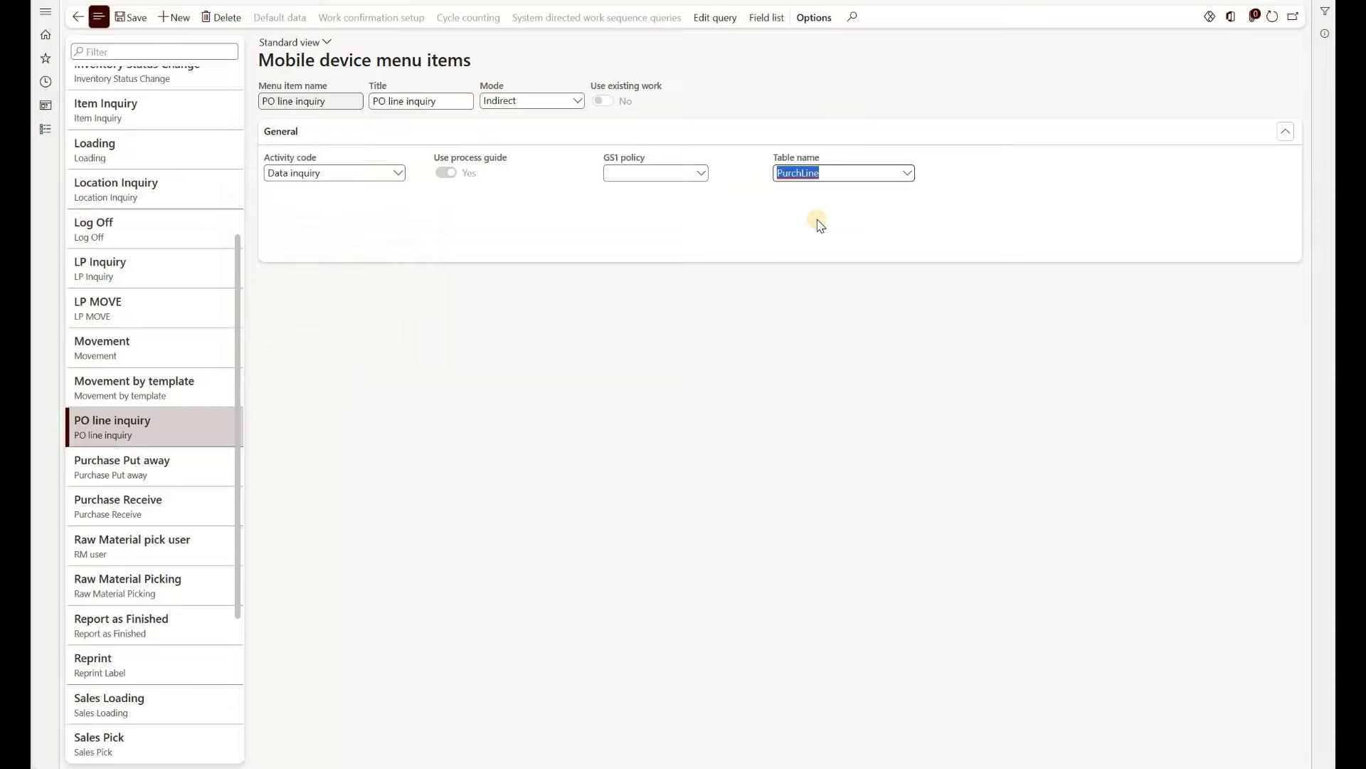
mouse_move(809, 353)
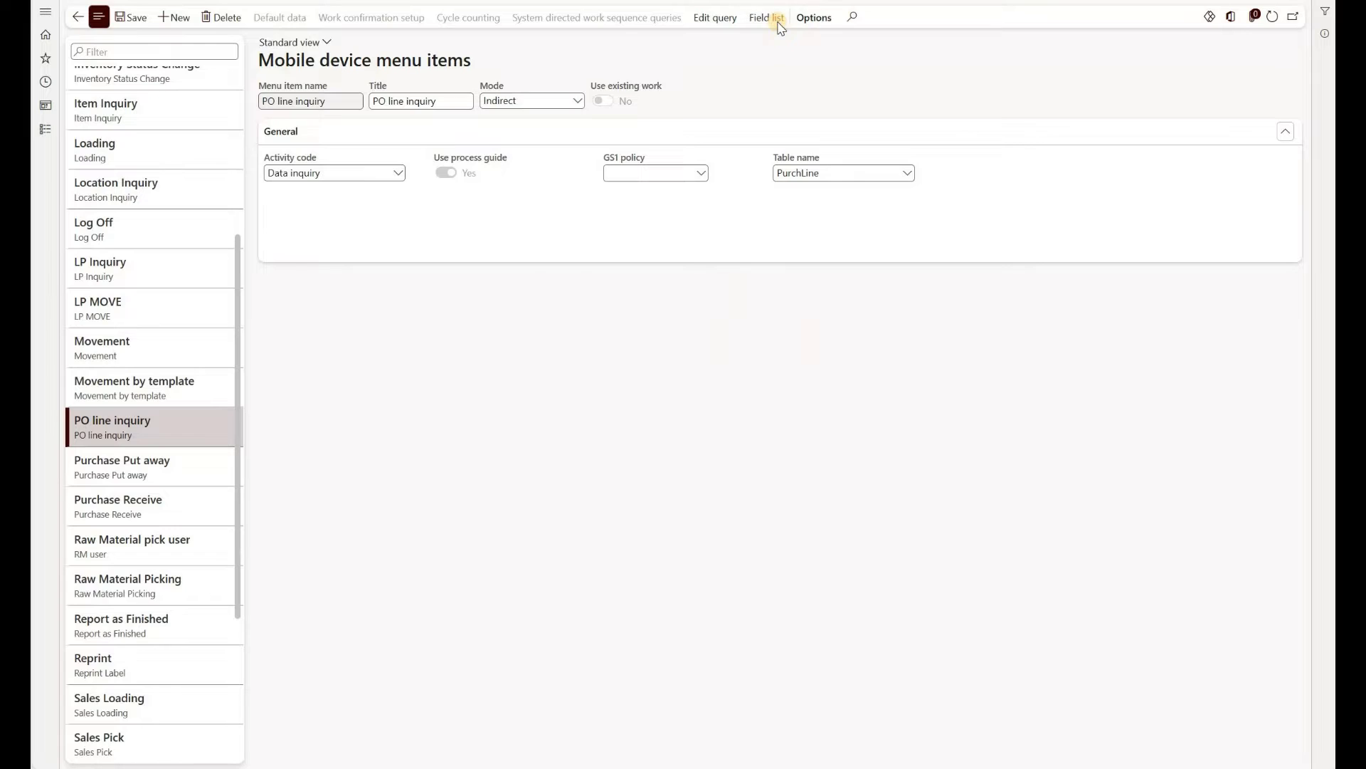
left_click(765, 16)
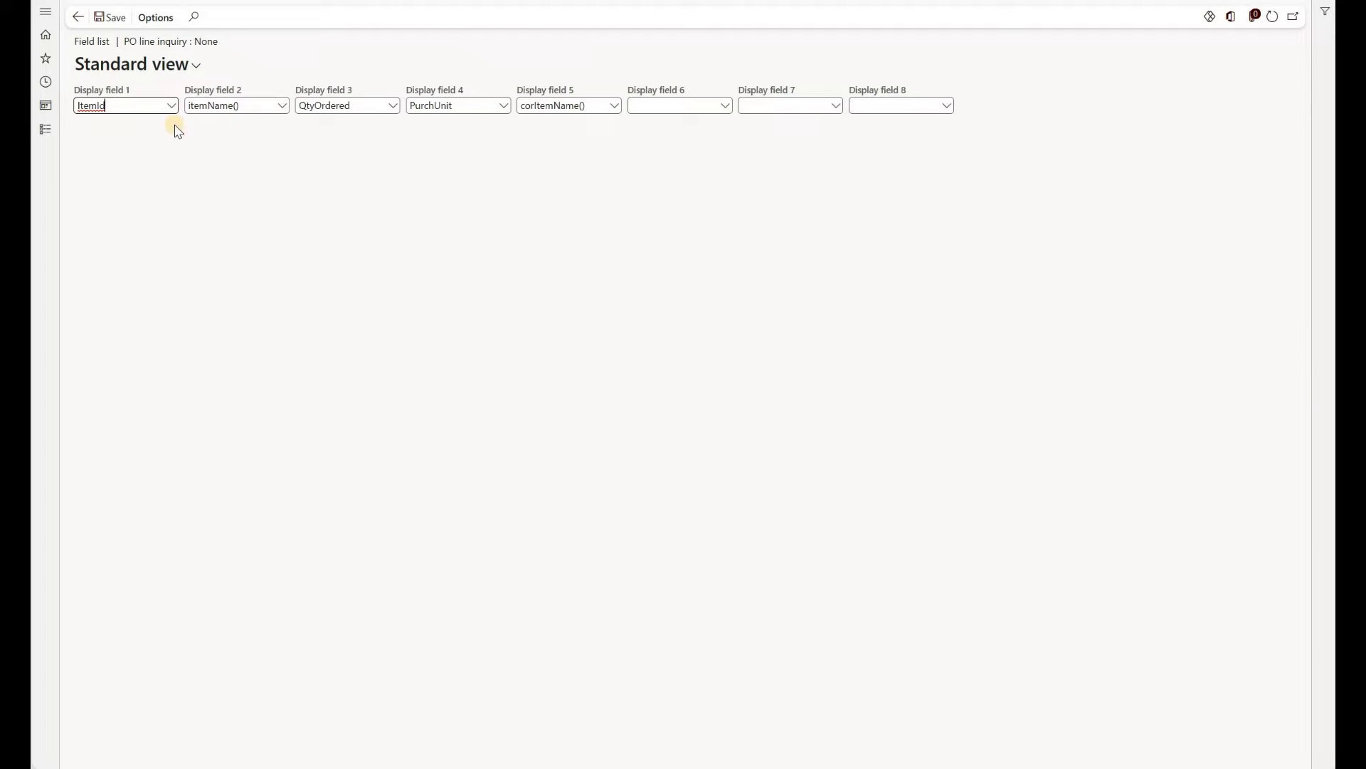
mouse_move(334, 131)
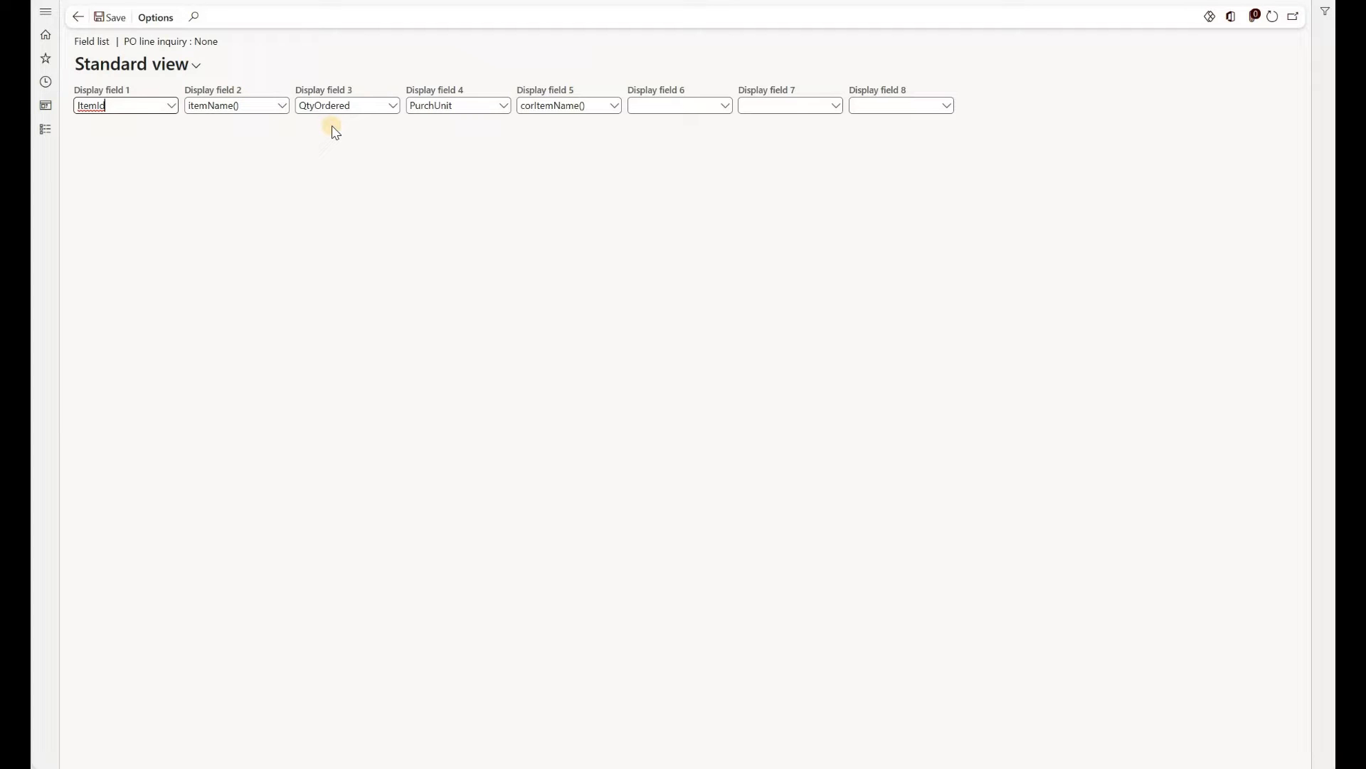
mouse_move(449, 139)
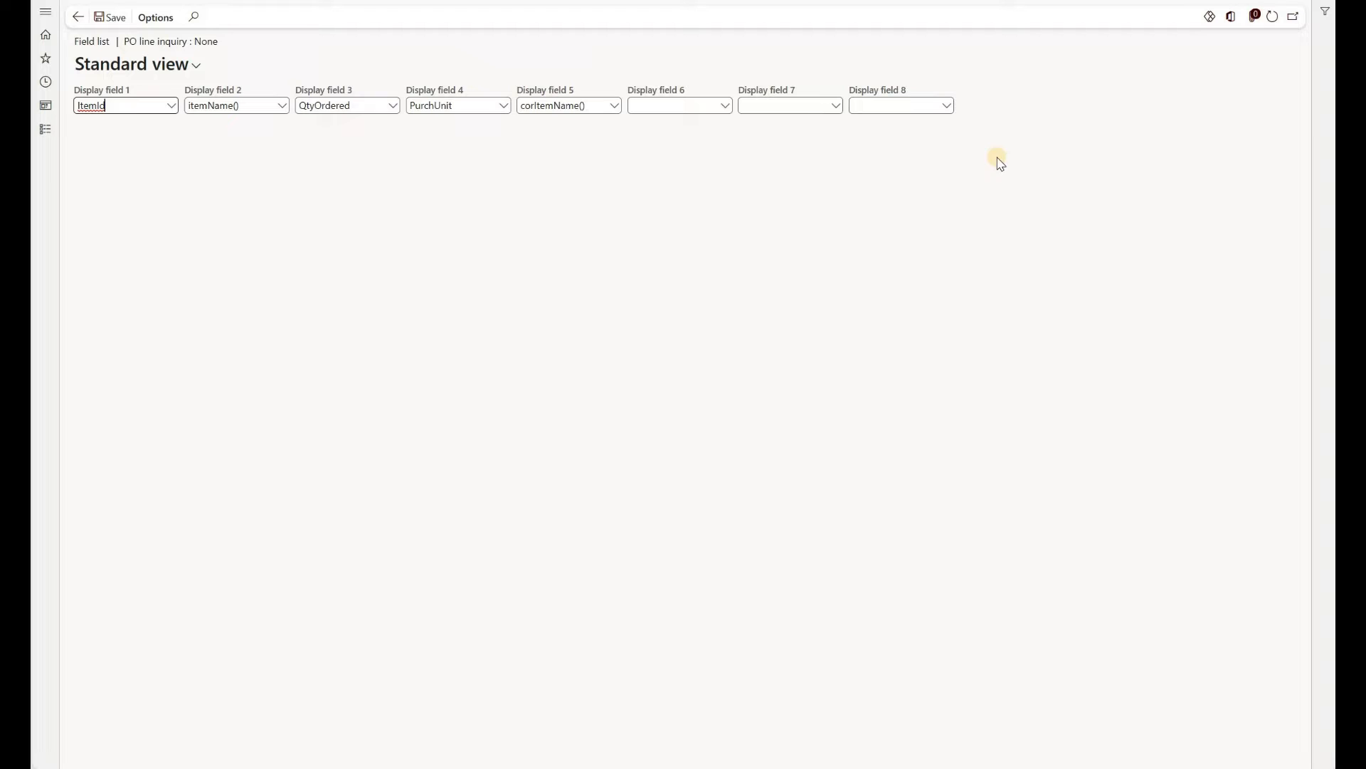
mouse_move(922, 218)
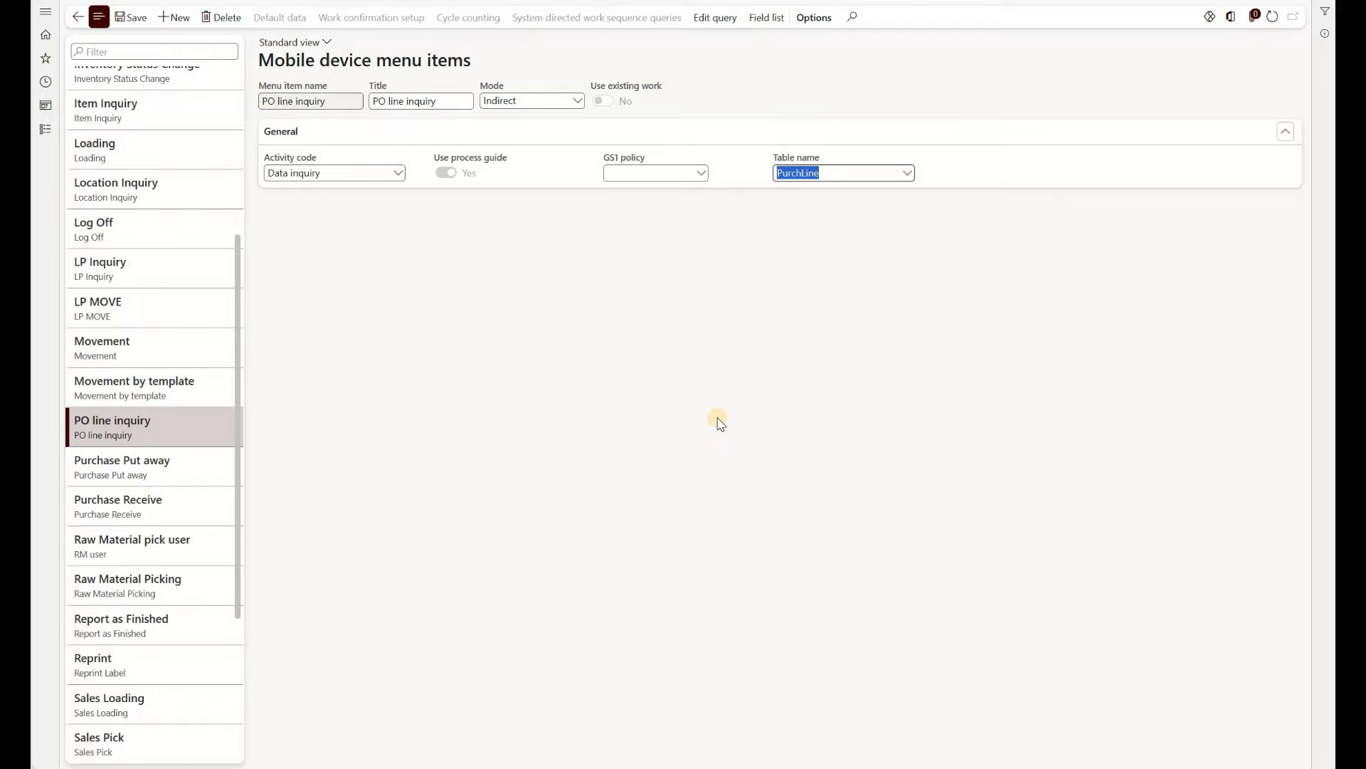
mouse_move(693, 290)
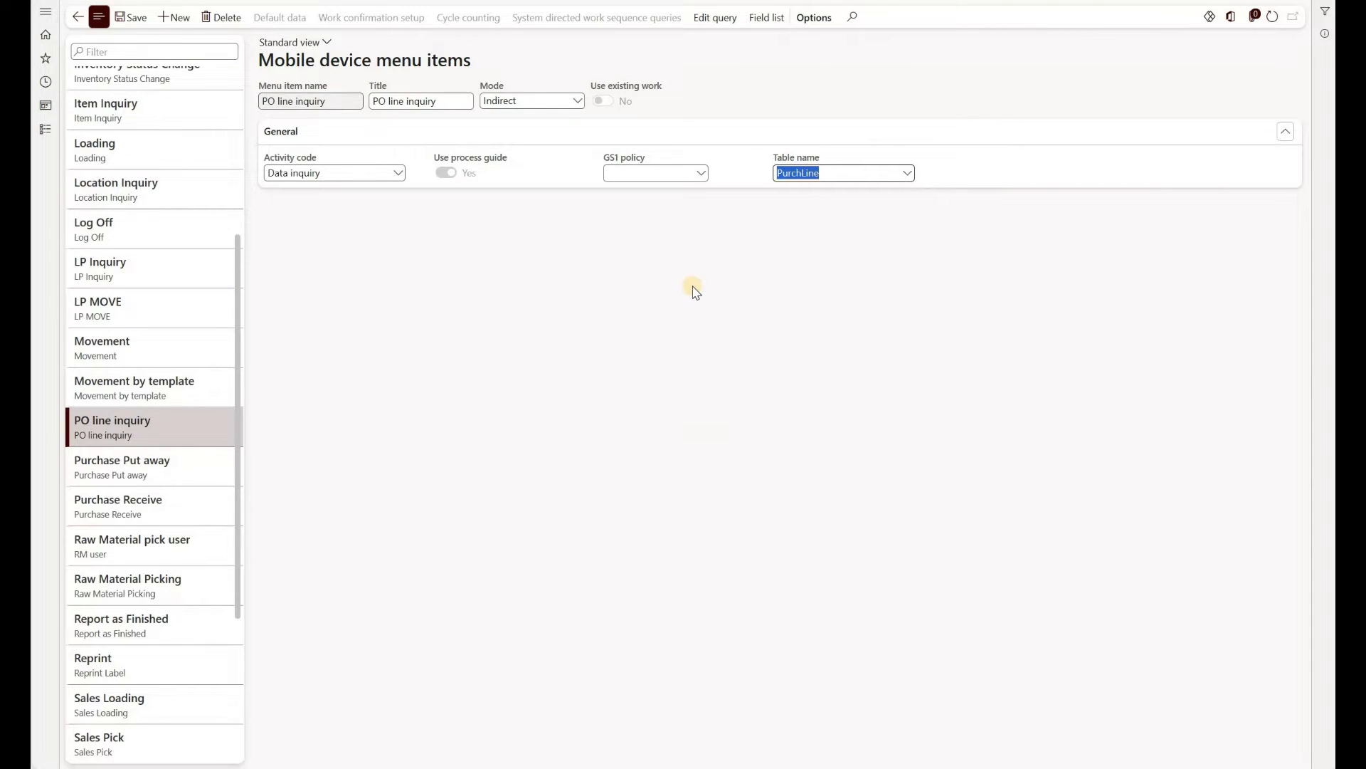
mouse_move(702, 94)
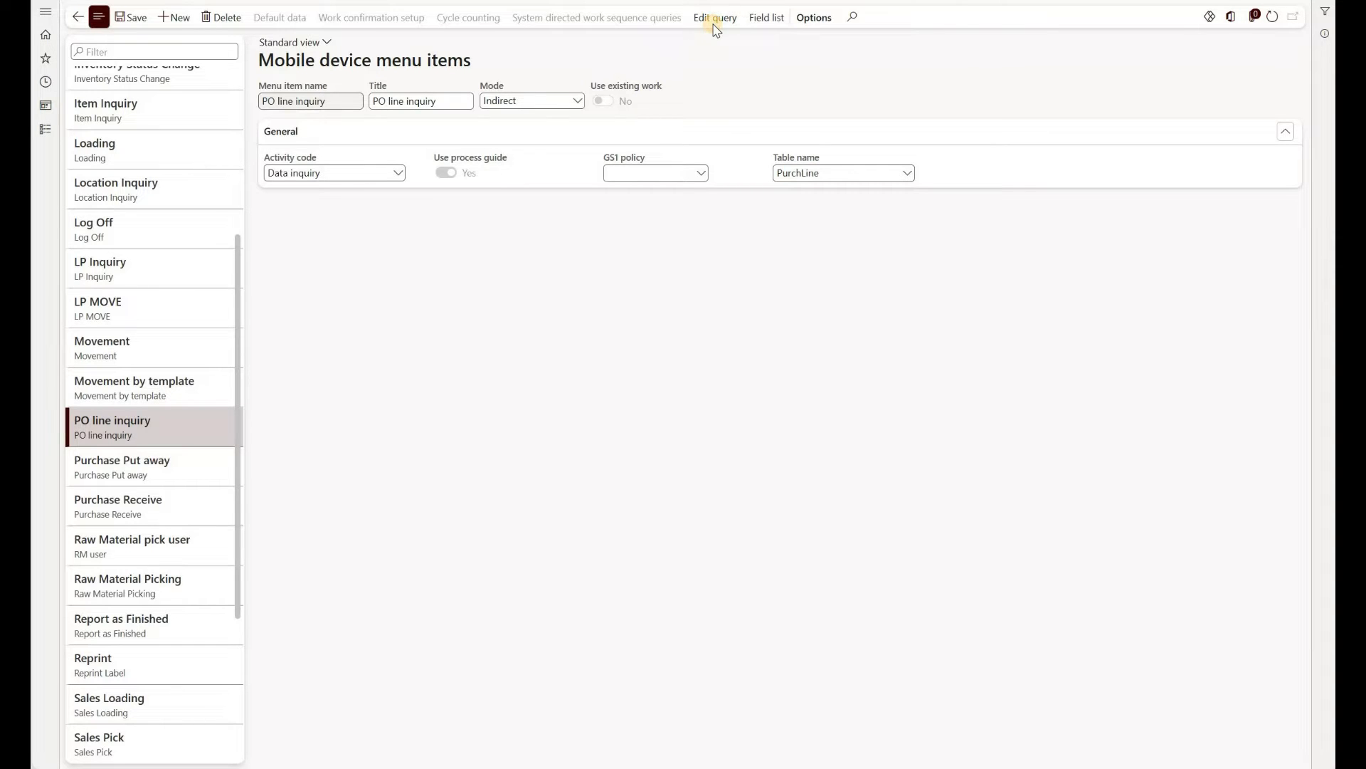
Limit the inquiry query's Line number range to 1,2,3,4,5,6,7,8,9,10.
left_click(715, 17)
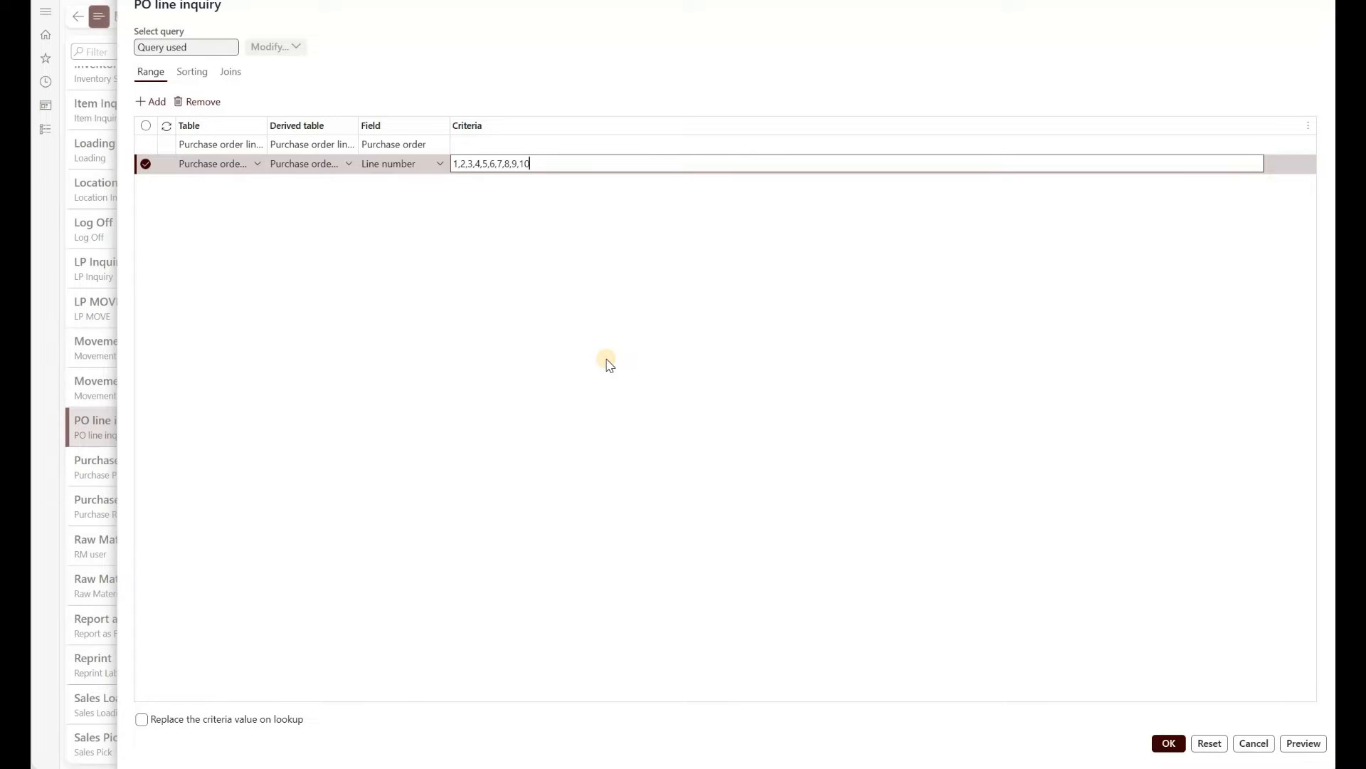
left_click(1169, 742)
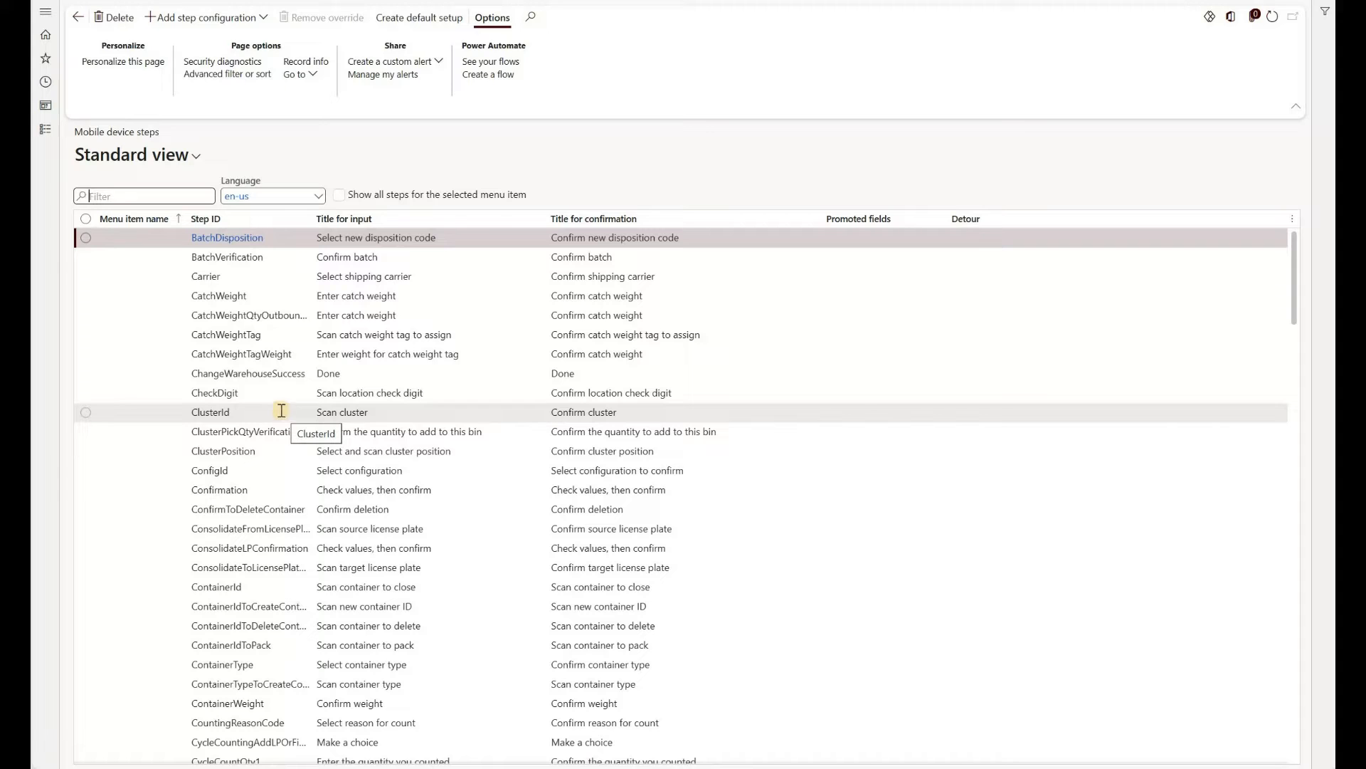
Scroll the mobile device steps grid down to the Purchase Receive / ItemId row.
scroll("down", 3)
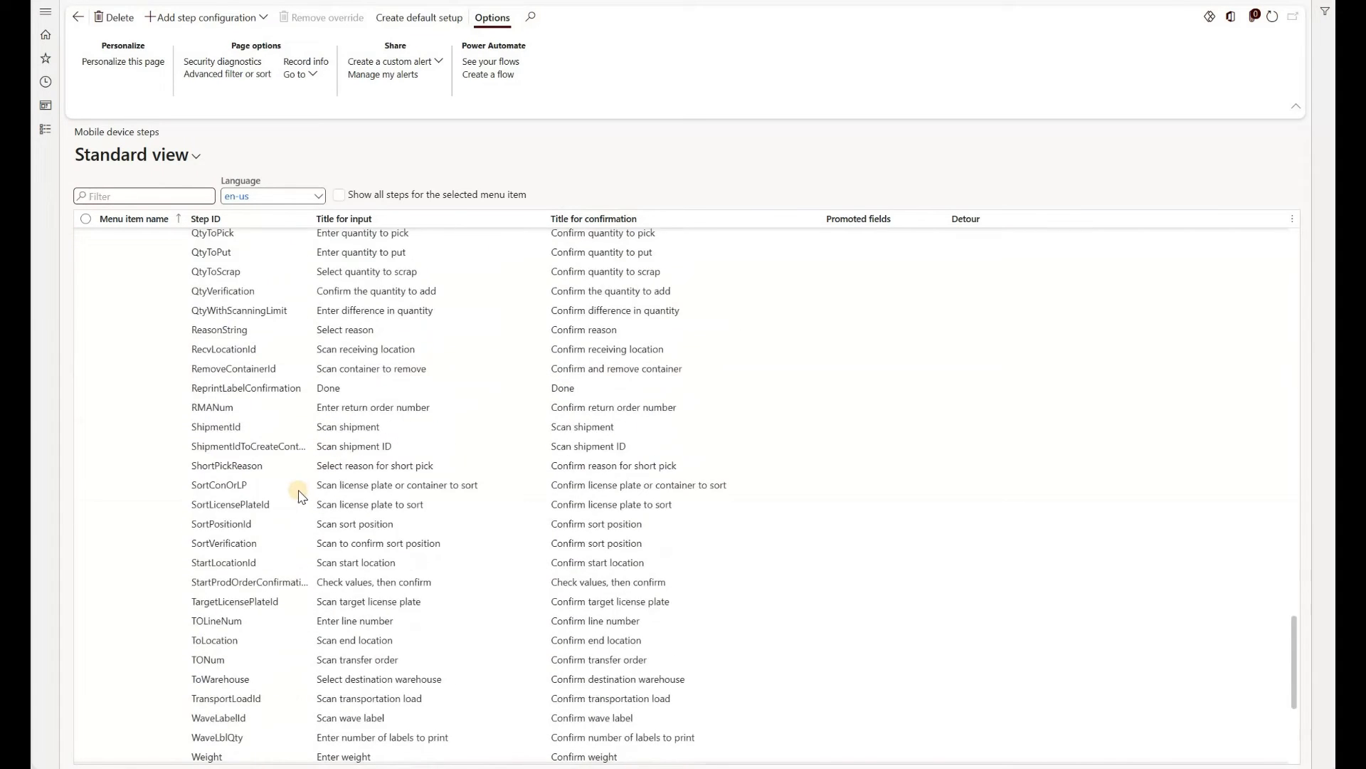
scroll("down", 3)
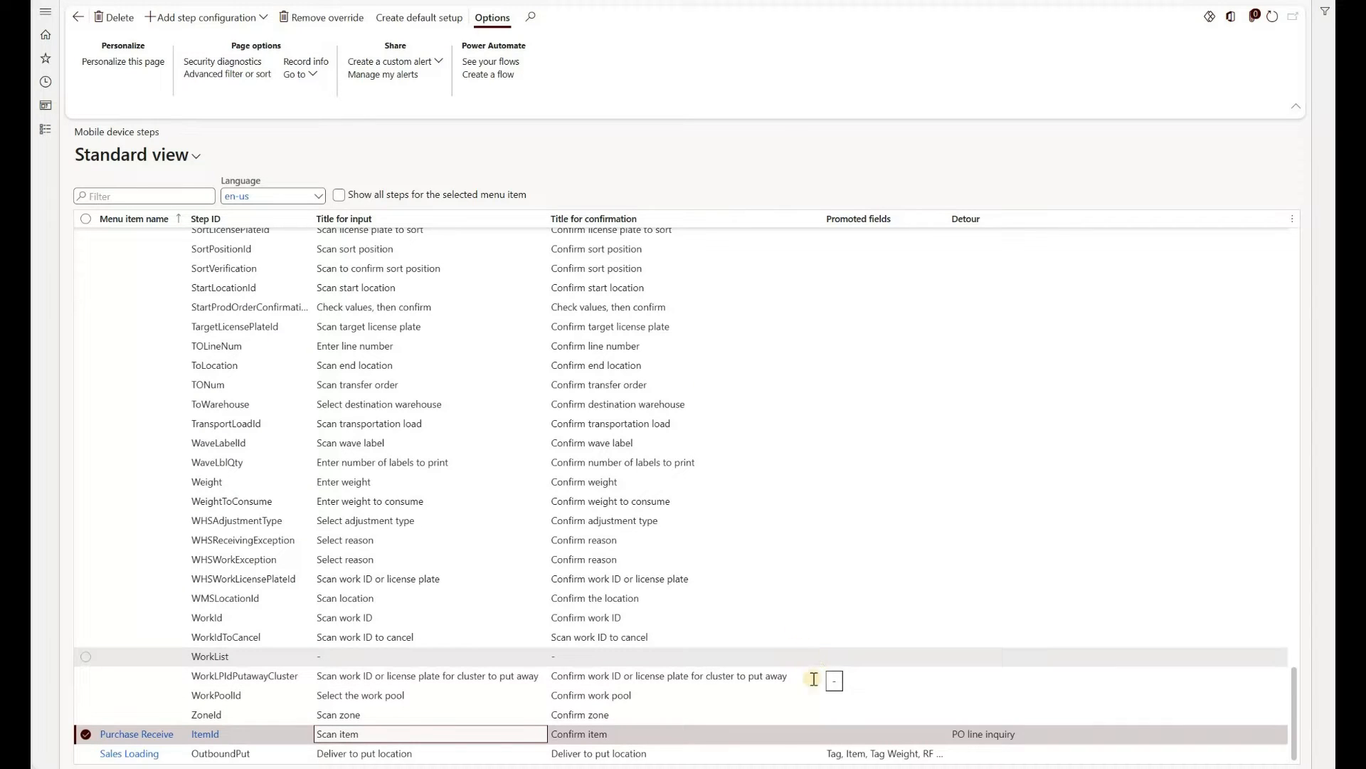
Start Purchase Receive in the mobile app for KEP-PO0004769 and reach Scan item.
left_click(1254, 16)
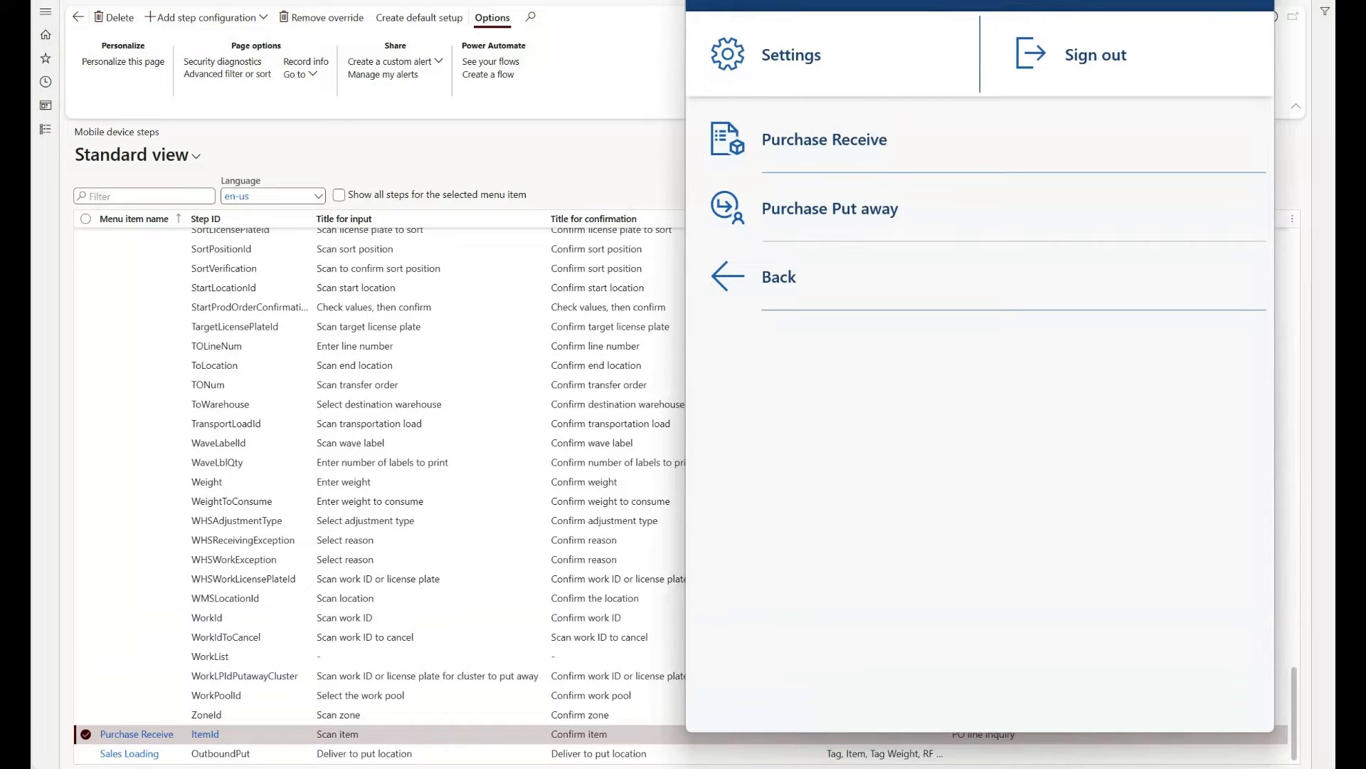
mouse_move(802, 140)
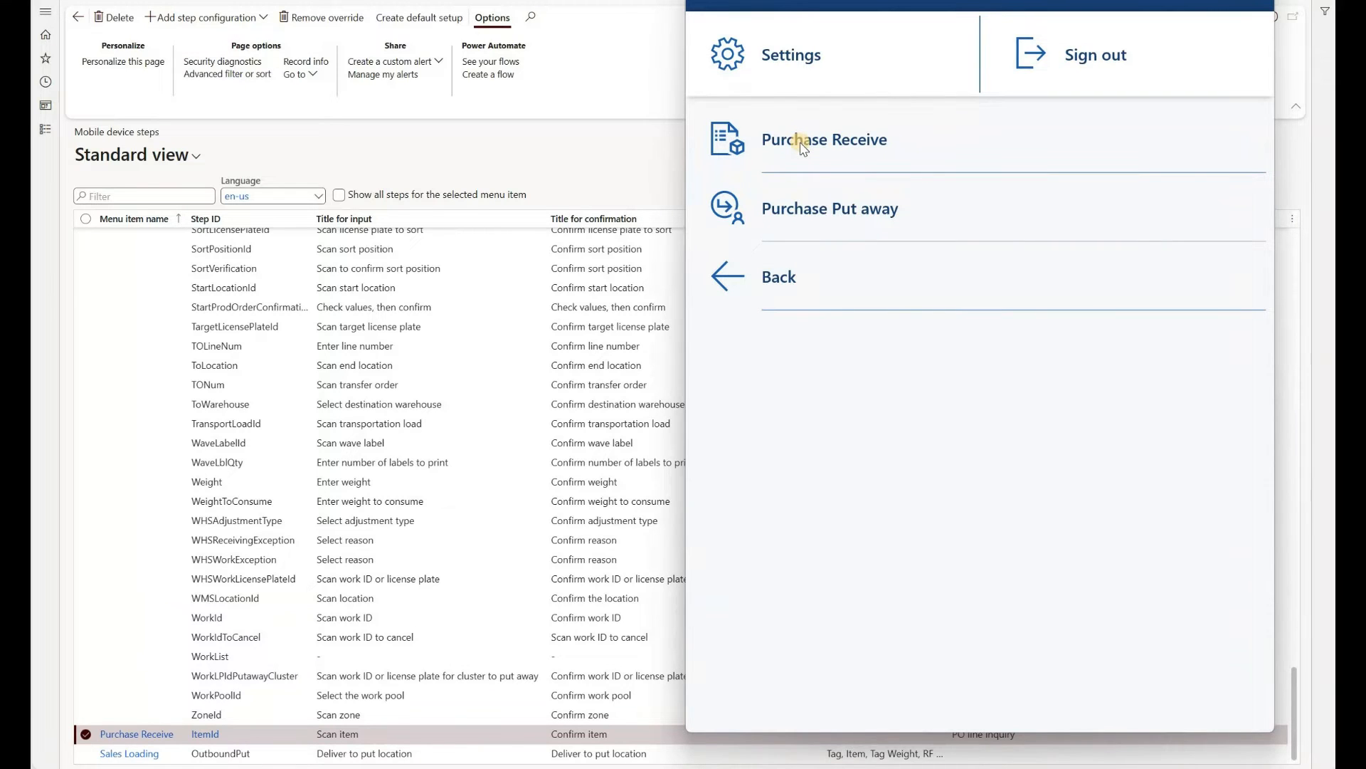
left_click(823, 140)
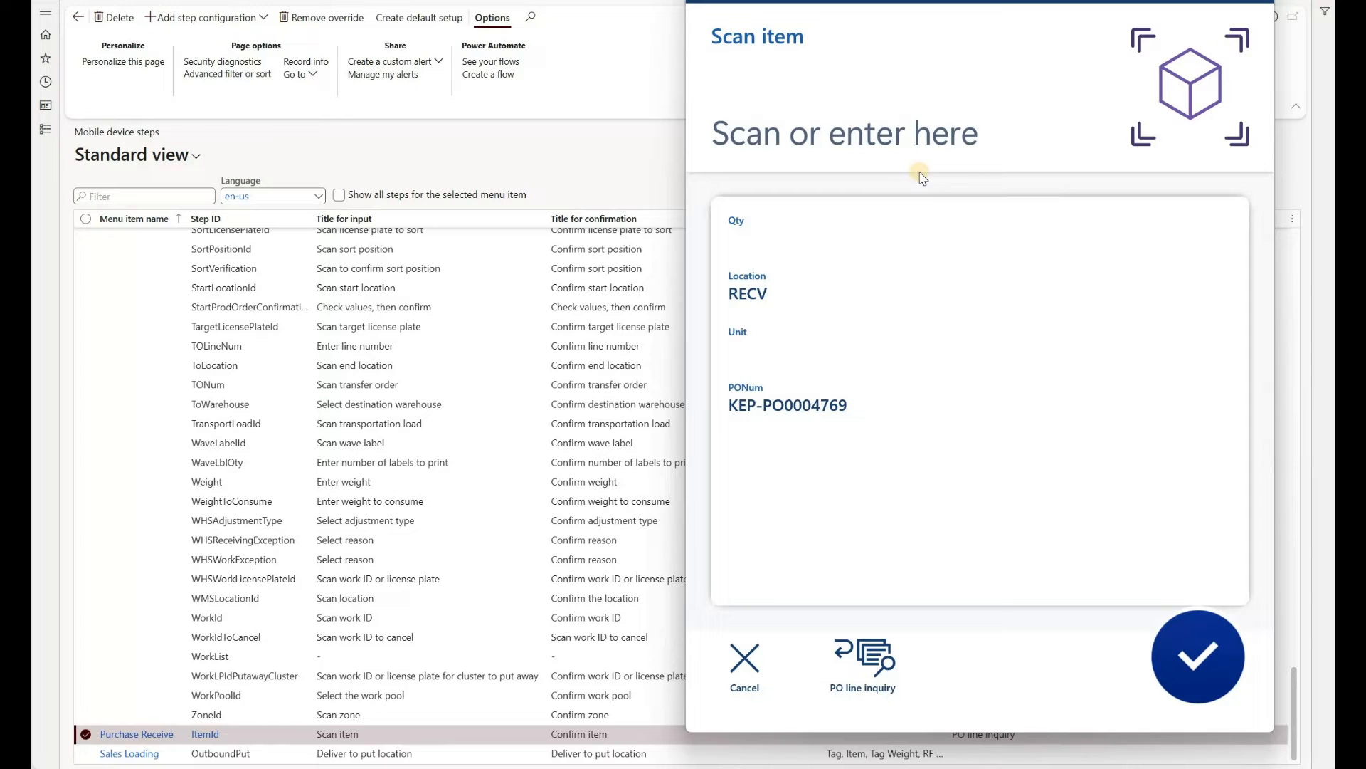
mouse_move(745, 41)
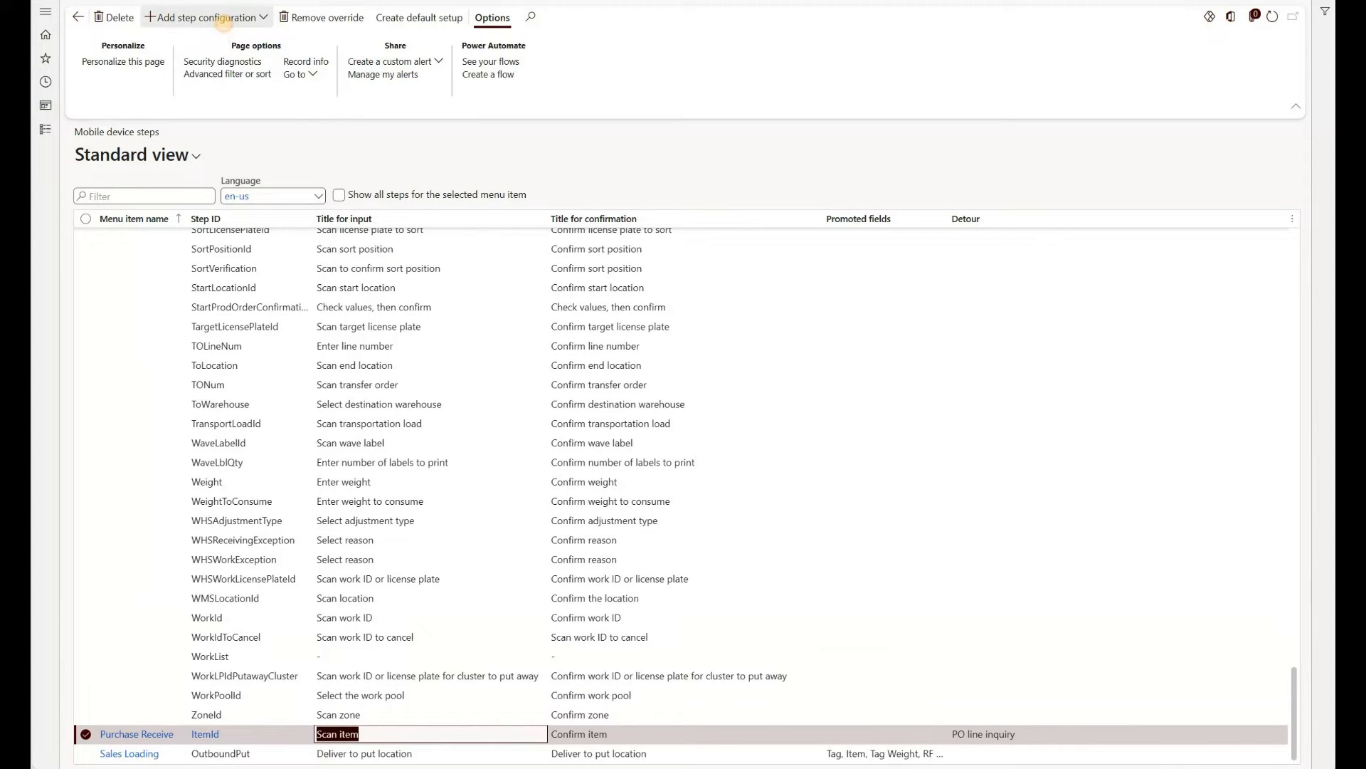
Open the Purchase Receive ItemId step details to remove the PO line inquiry detour.
left_click(200, 16)
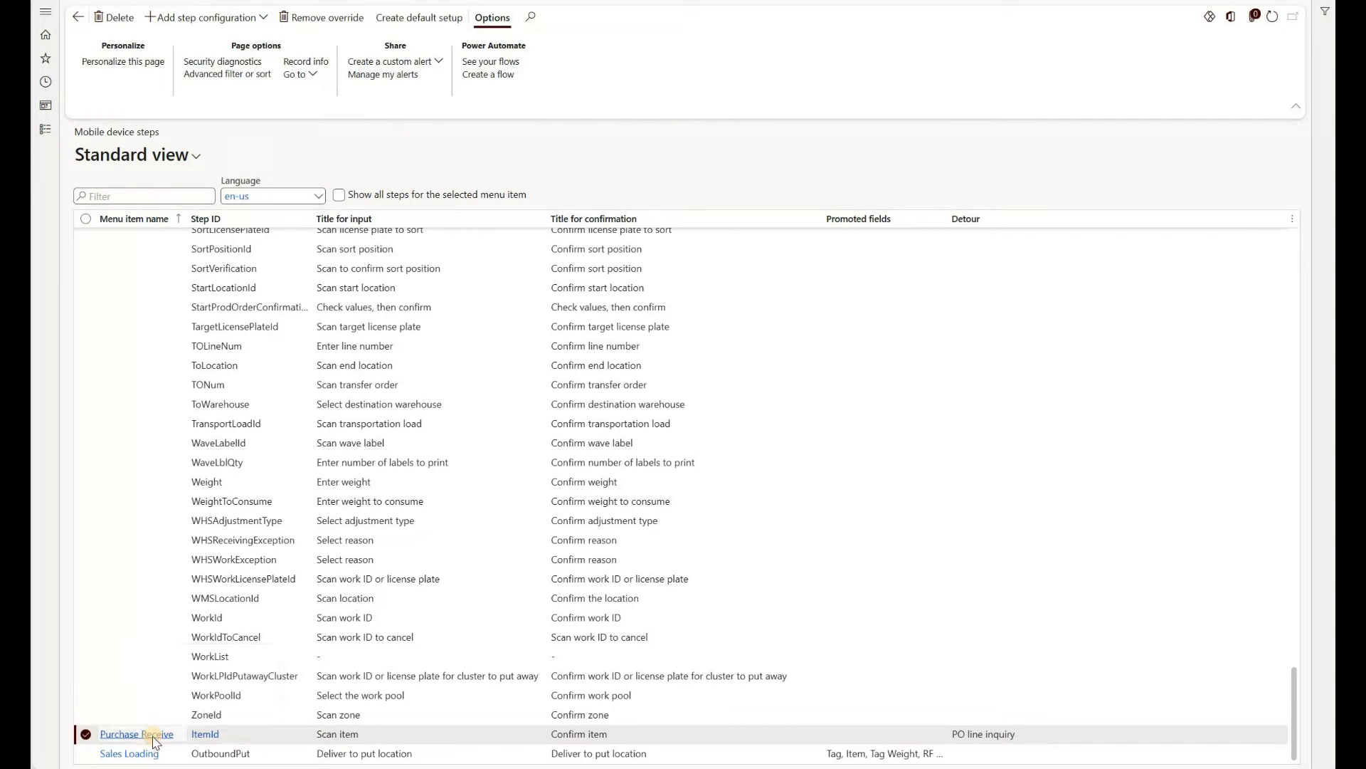
left_click(136, 733)
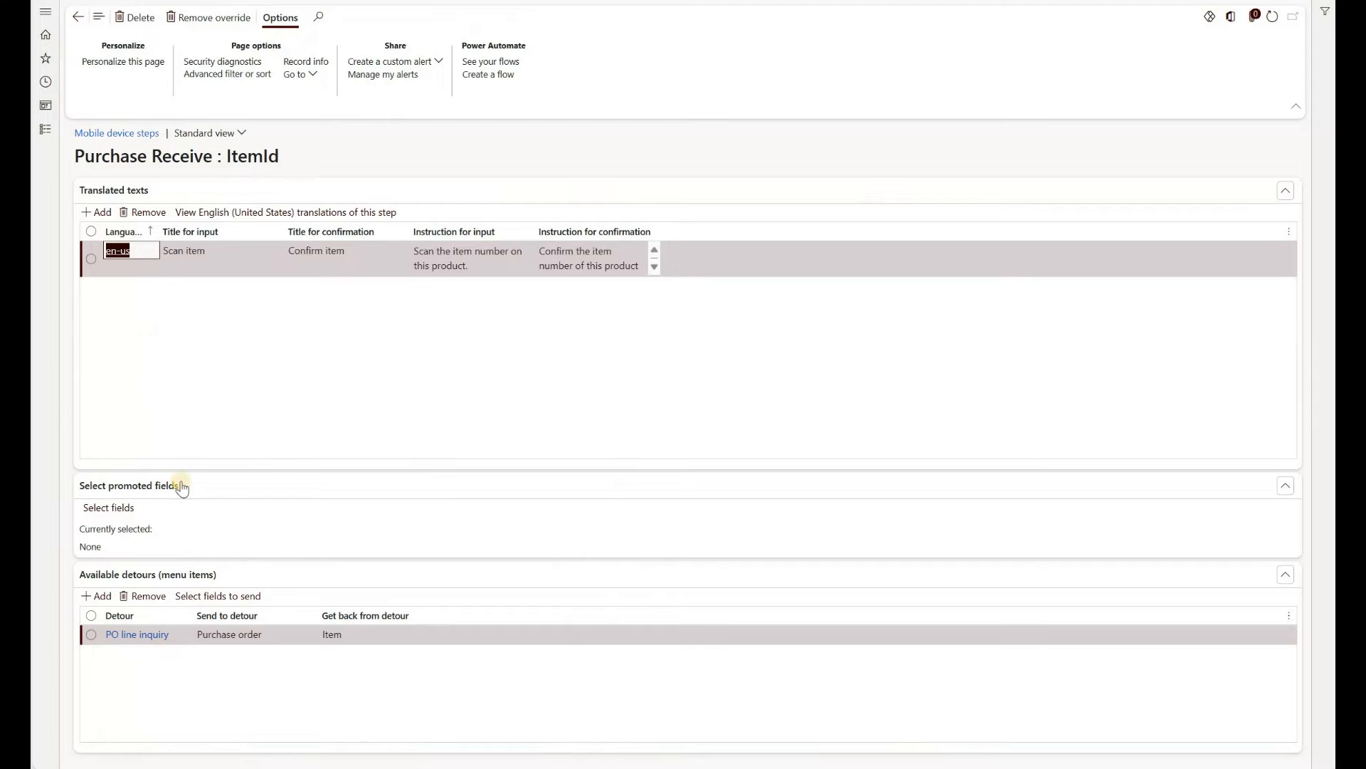
mouse_move(131, 584)
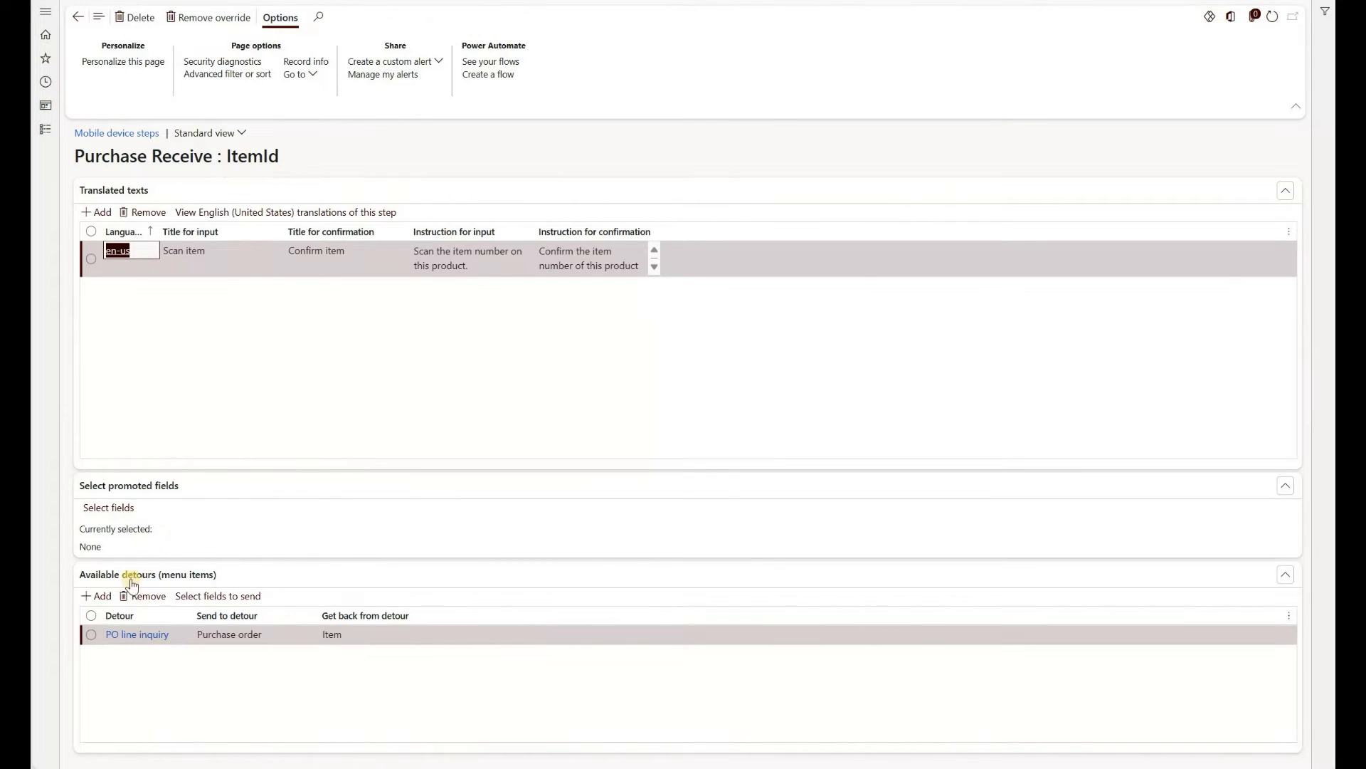
mouse_move(137, 632)
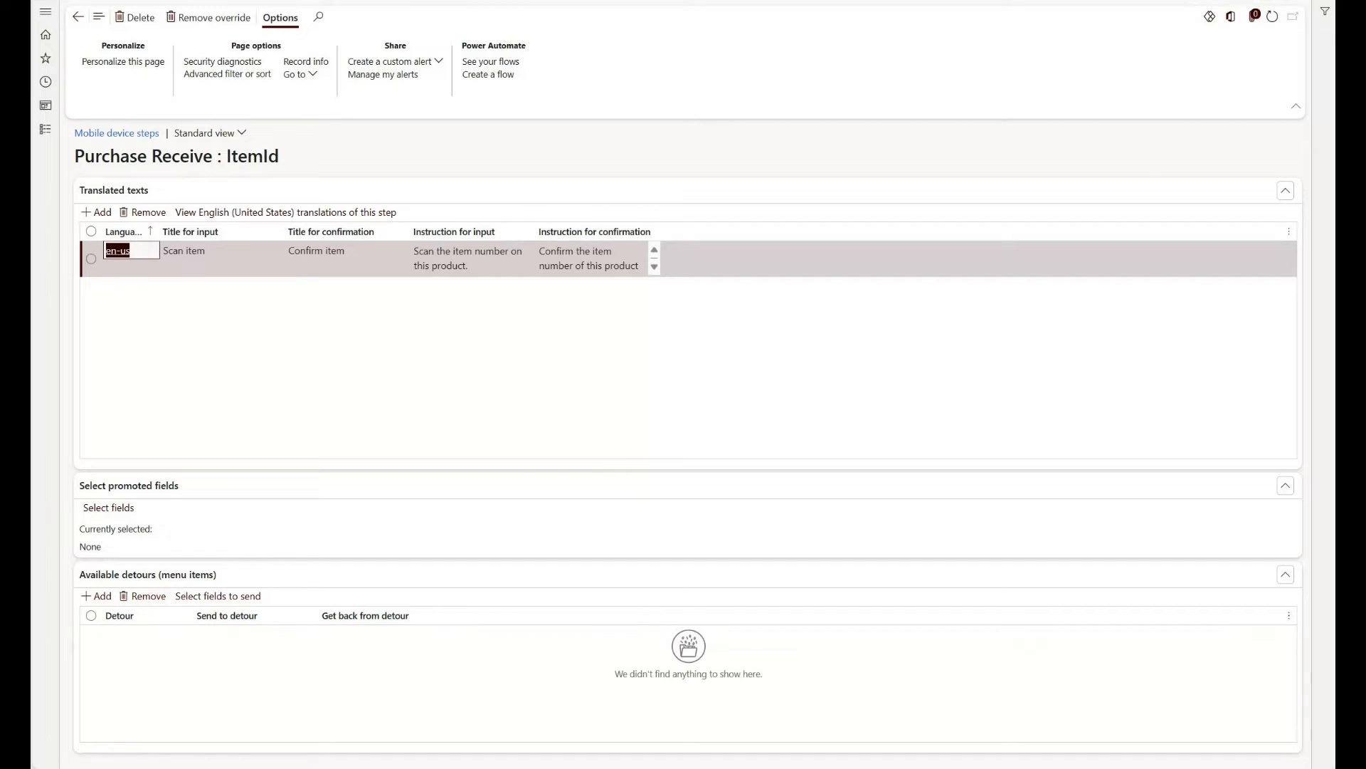
Re-add PO line inquiry as a detour on the Purchase Receive ItemId step.
left_click(95, 595)
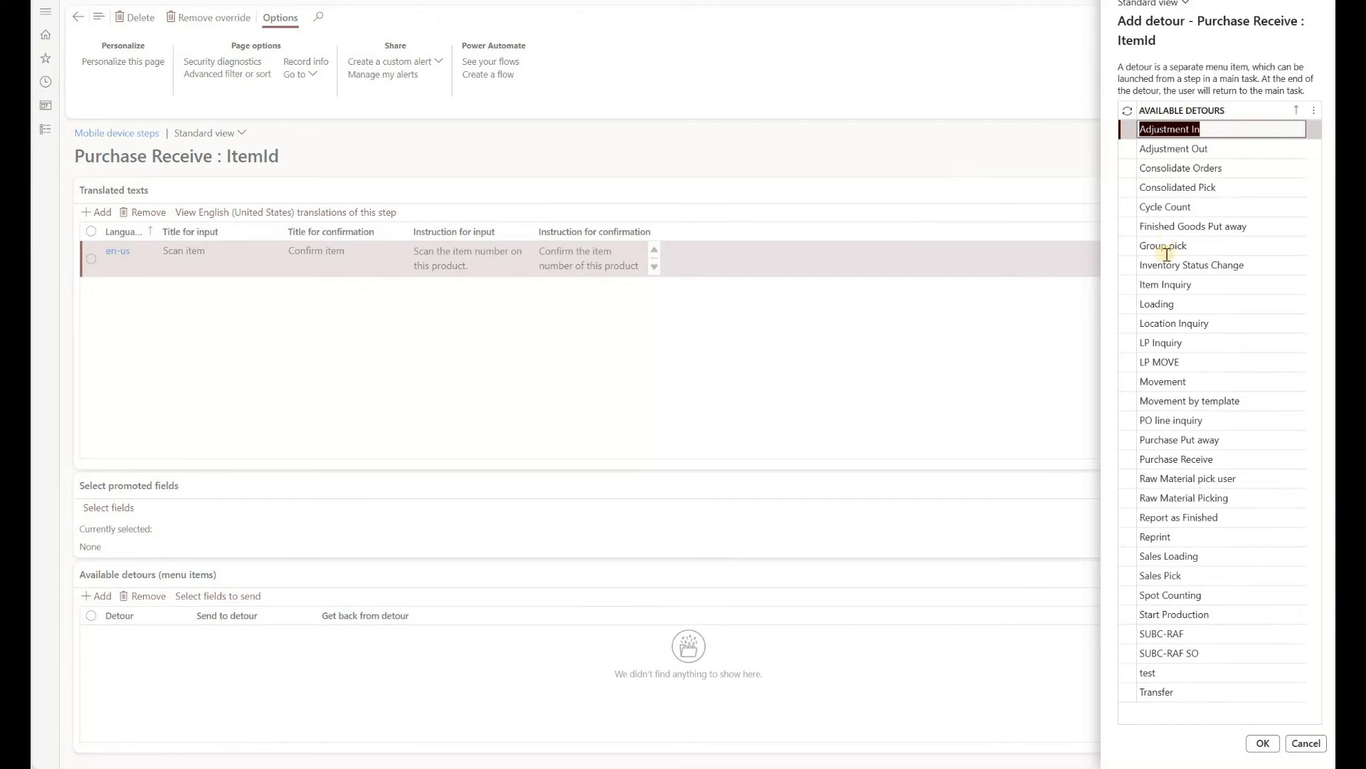
mouse_move(1174, 322)
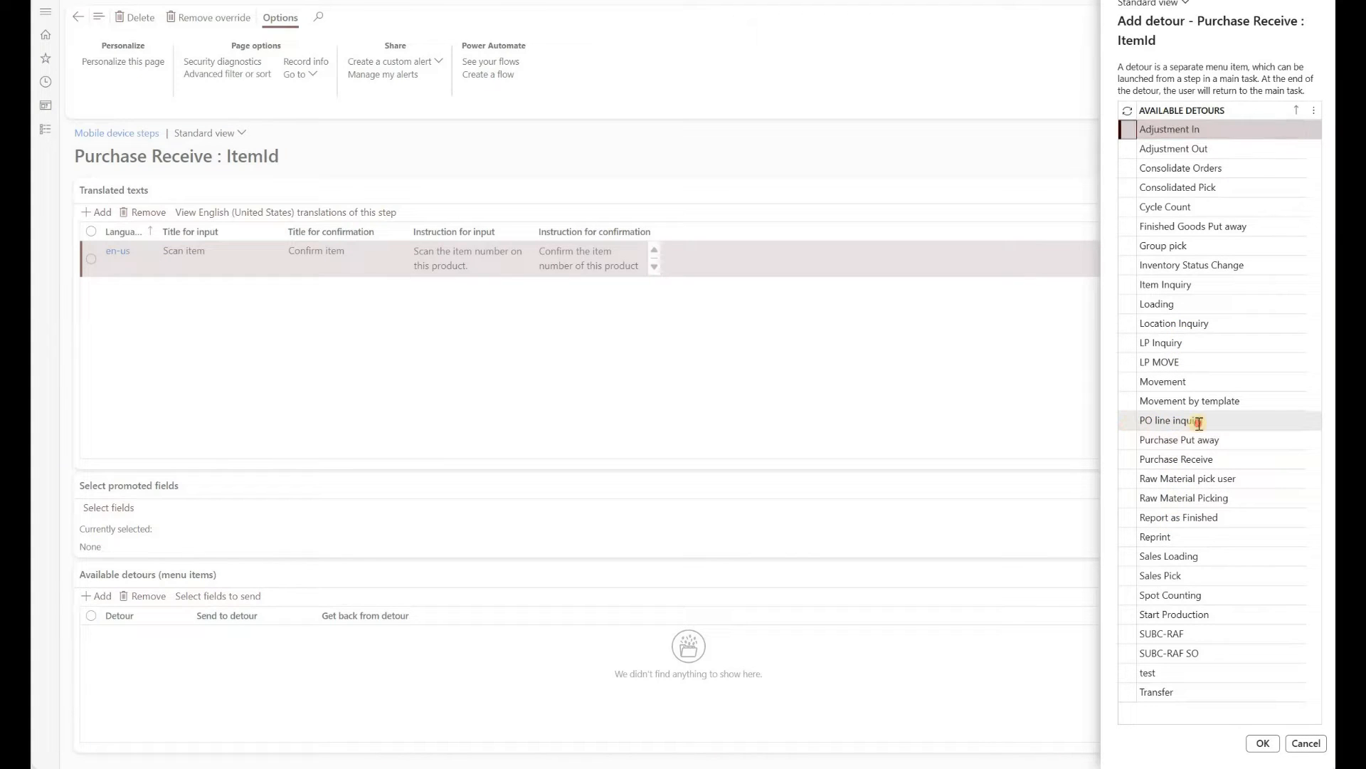
left_click(1262, 743)
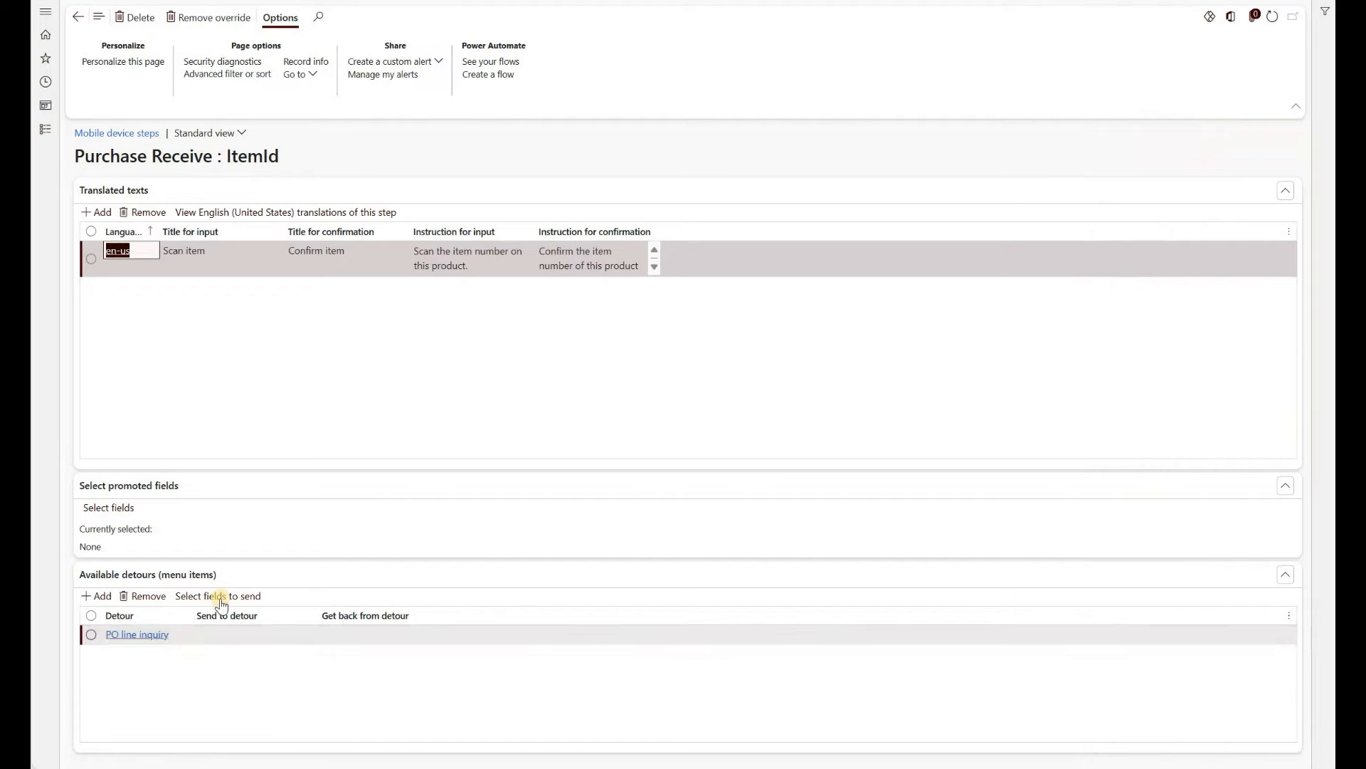
Map Purchase order out and Item number back to Item, both auto-submitted.
left_click(217, 595)
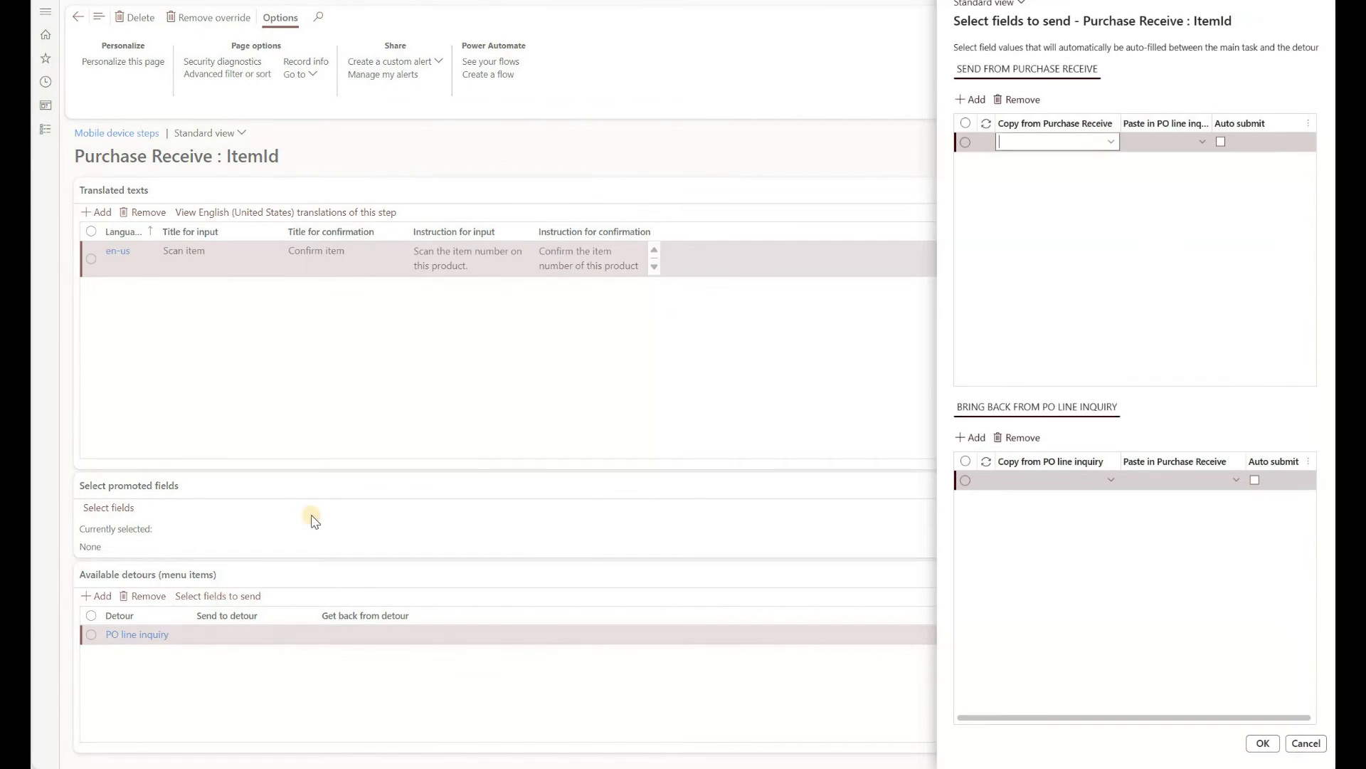
left_click(1055, 142)
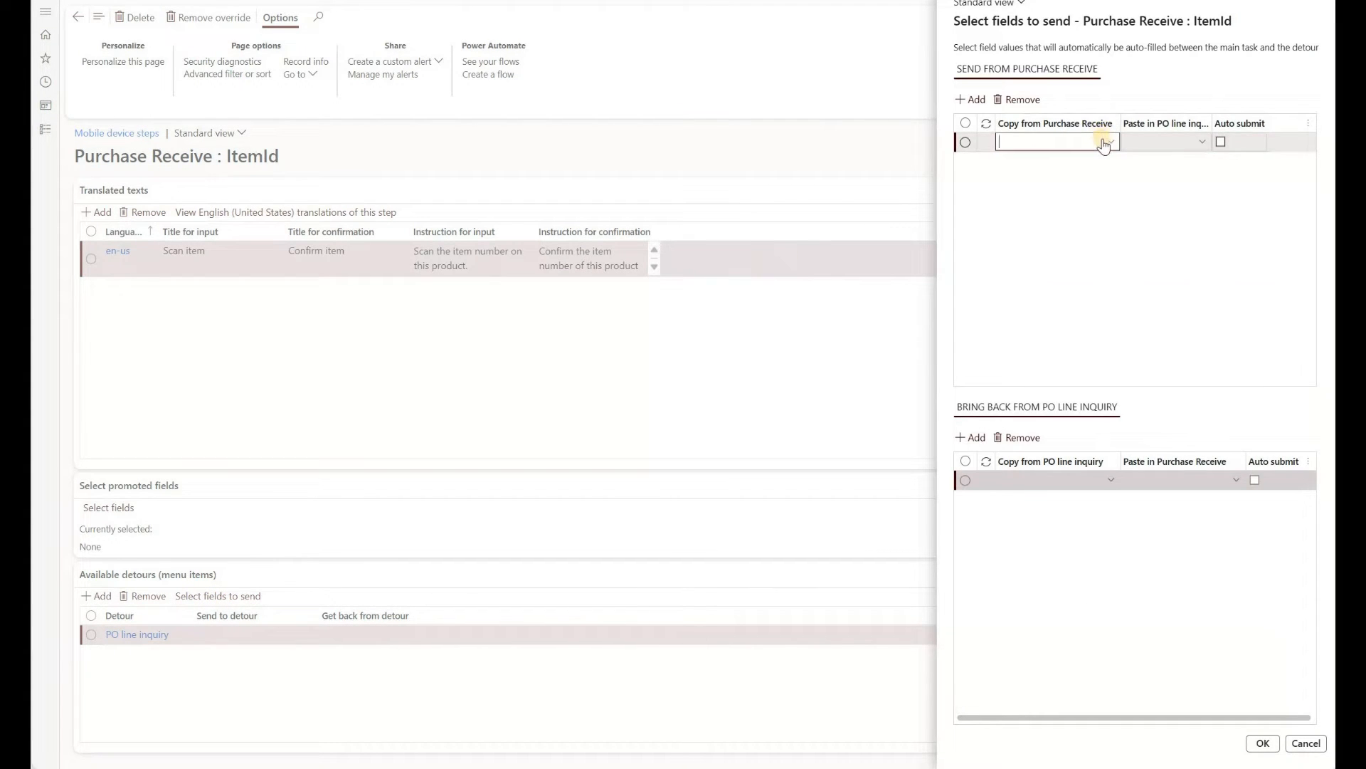
left_click(1107, 141)
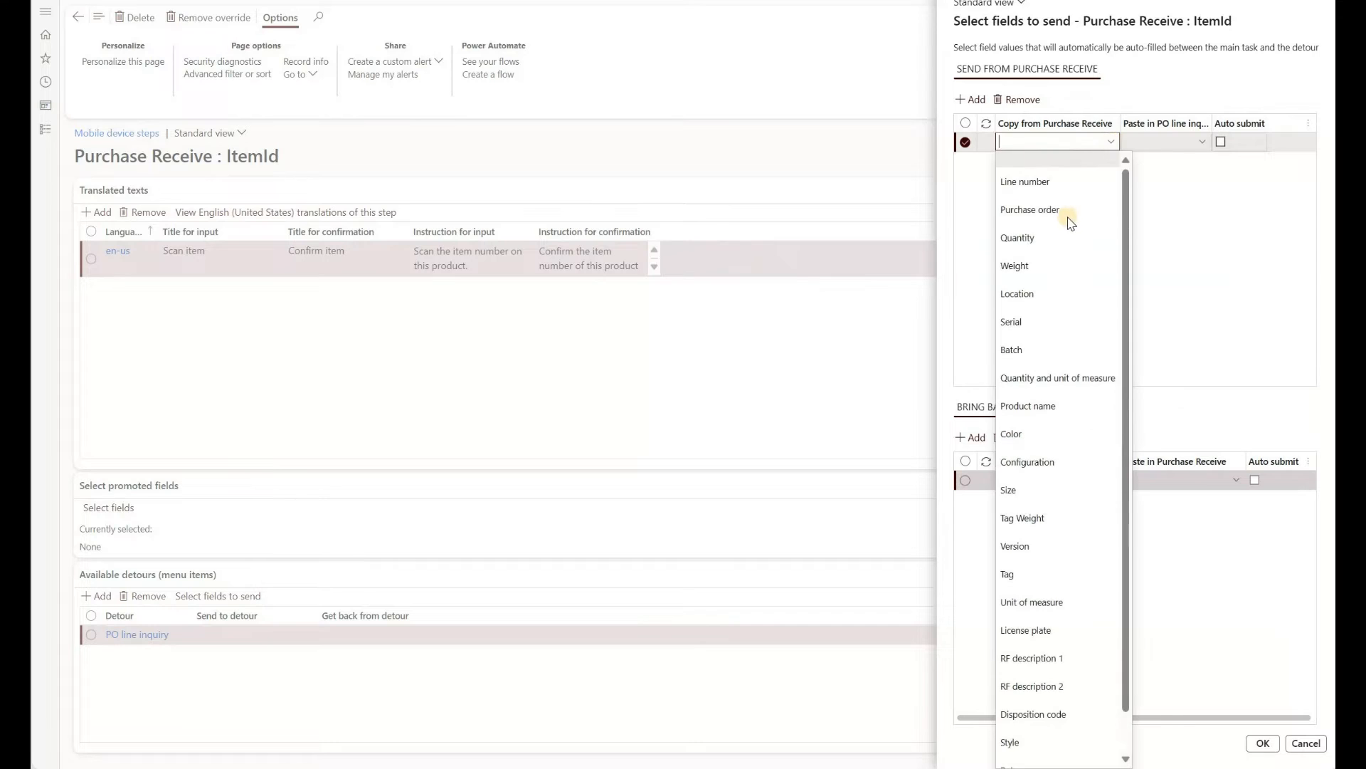
left_click(1030, 209)
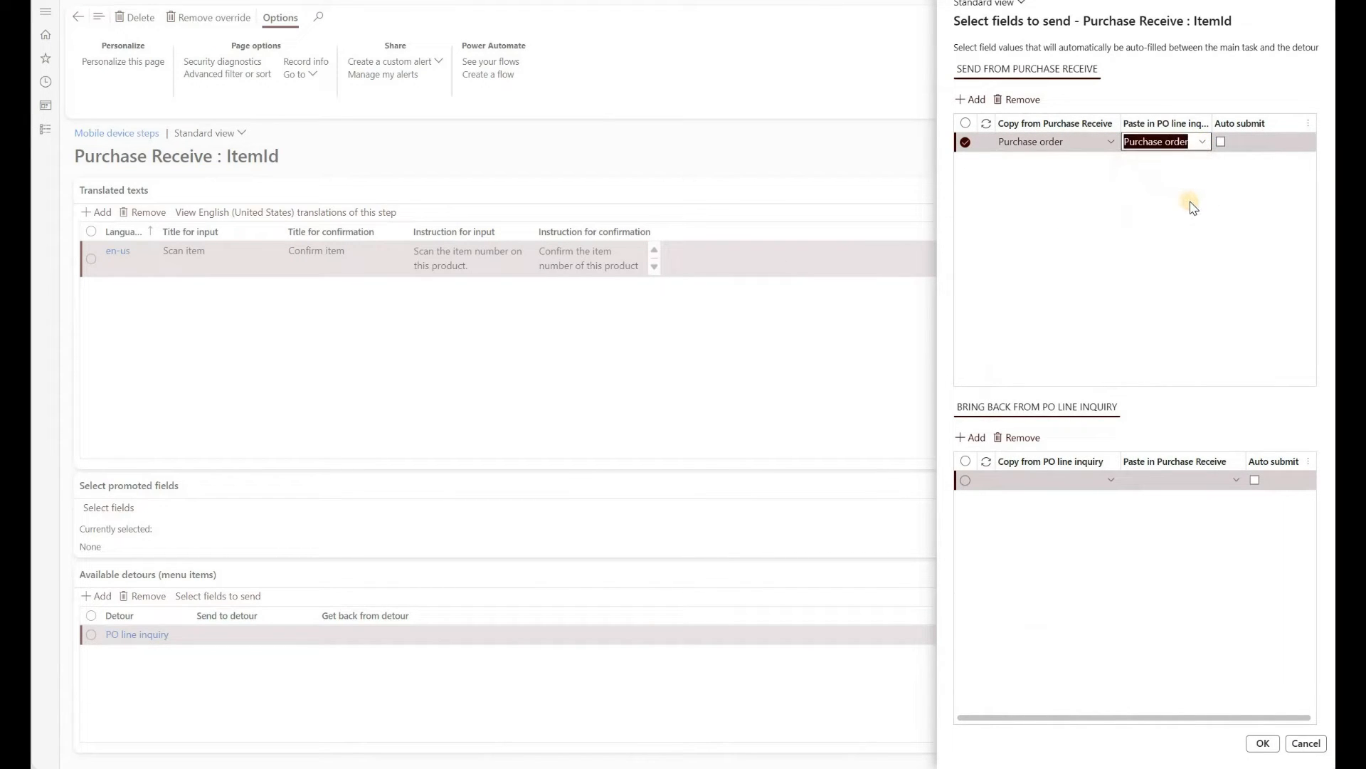
mouse_move(1212, 192)
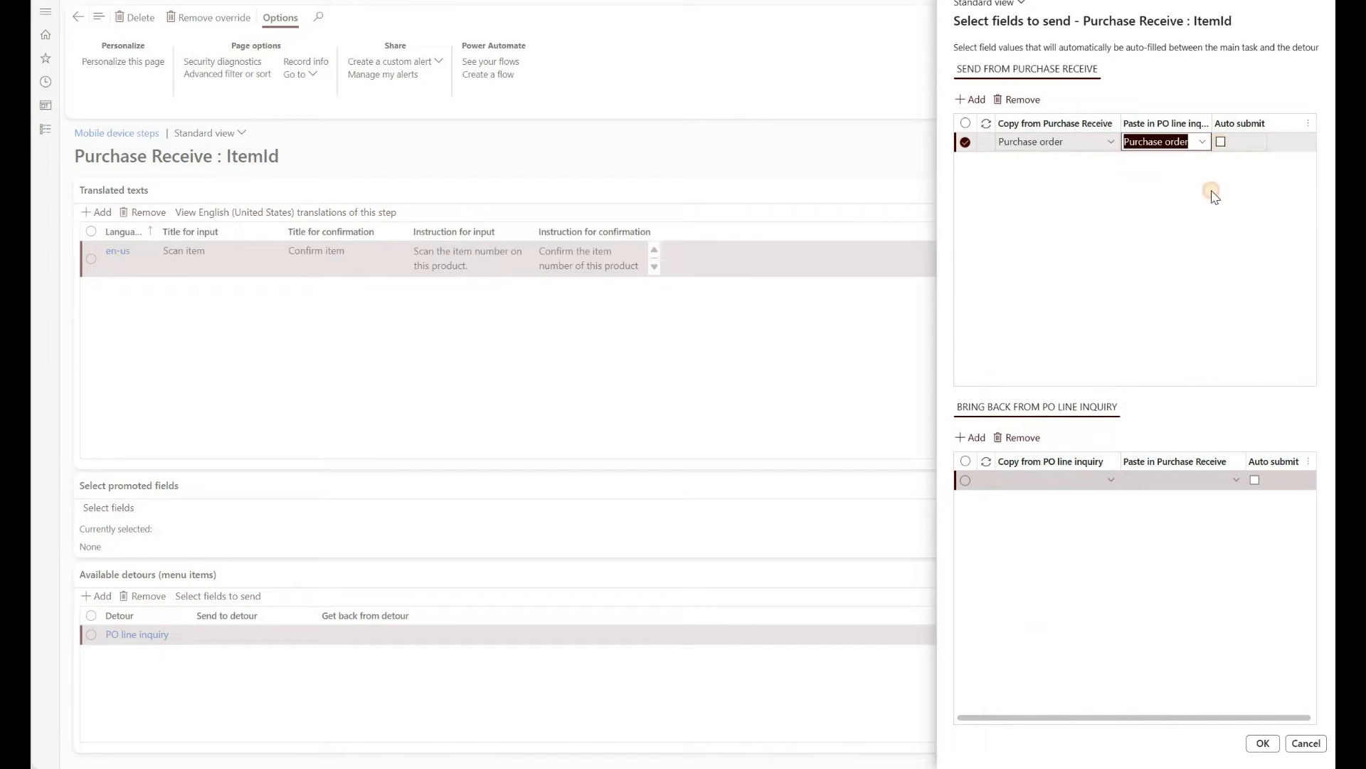
left_click(1221, 141)
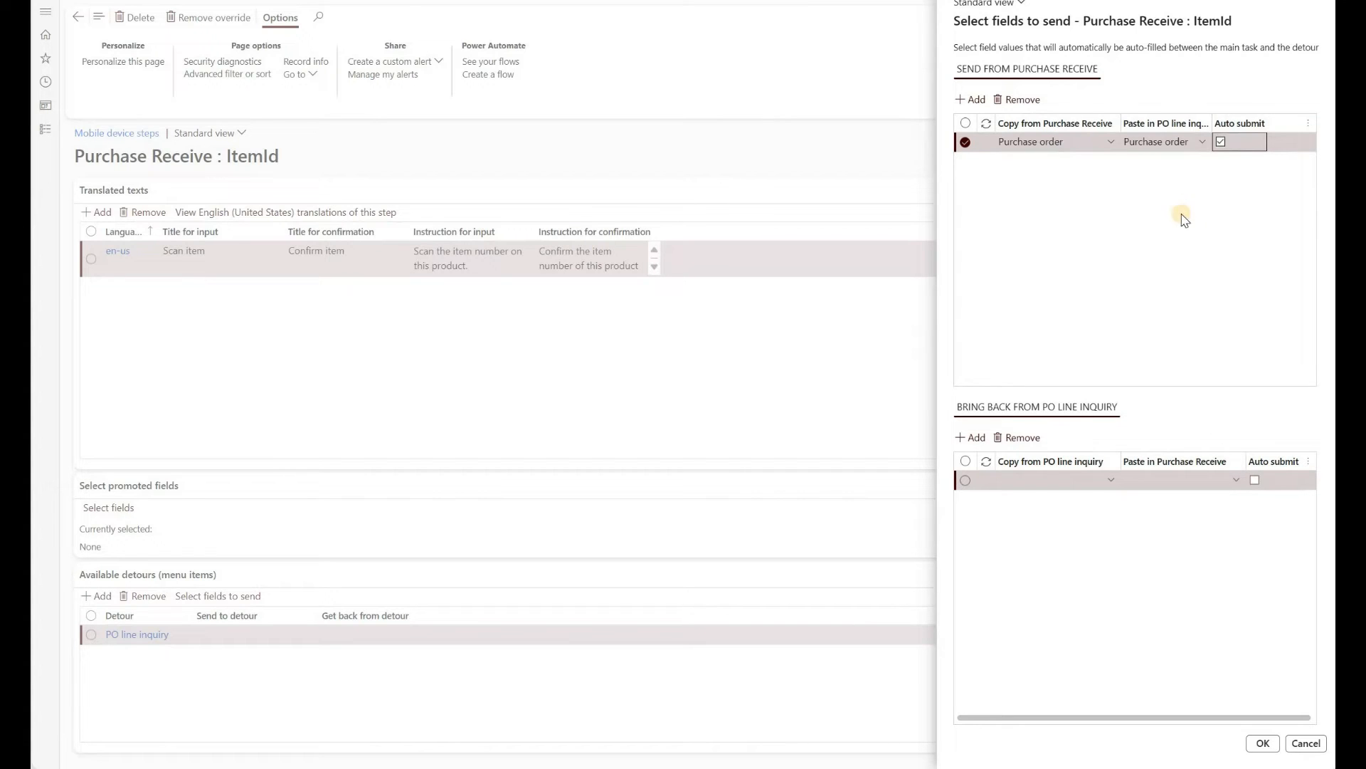
mouse_move(1081, 508)
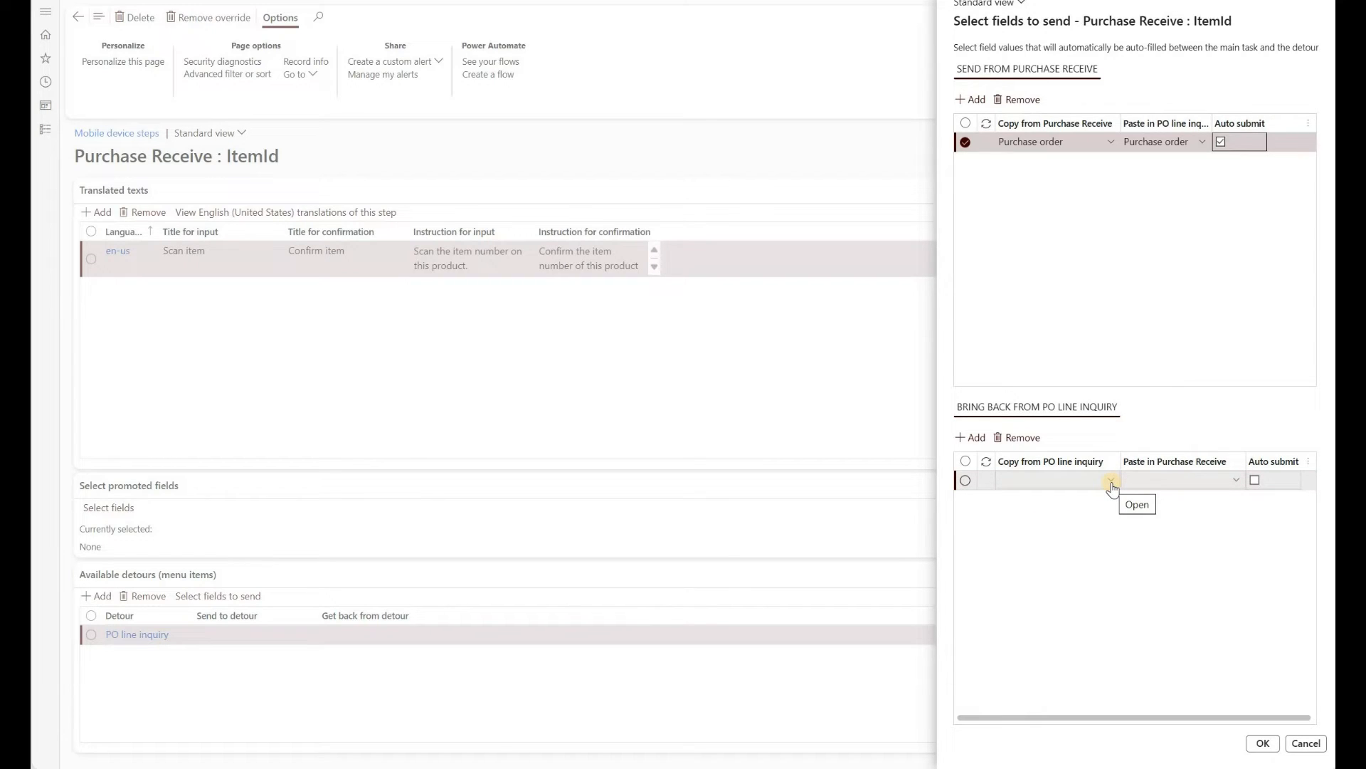
left_click(1111, 479)
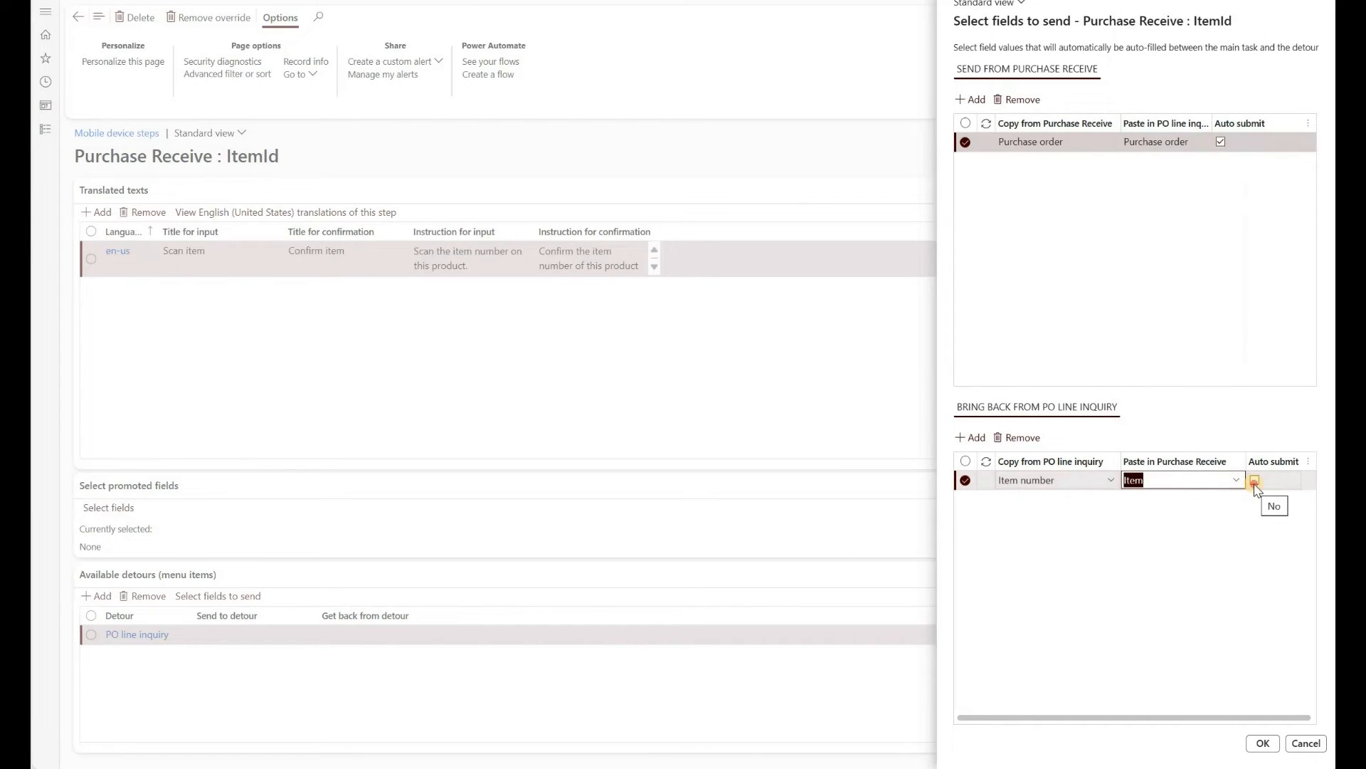
left_click(1253, 479)
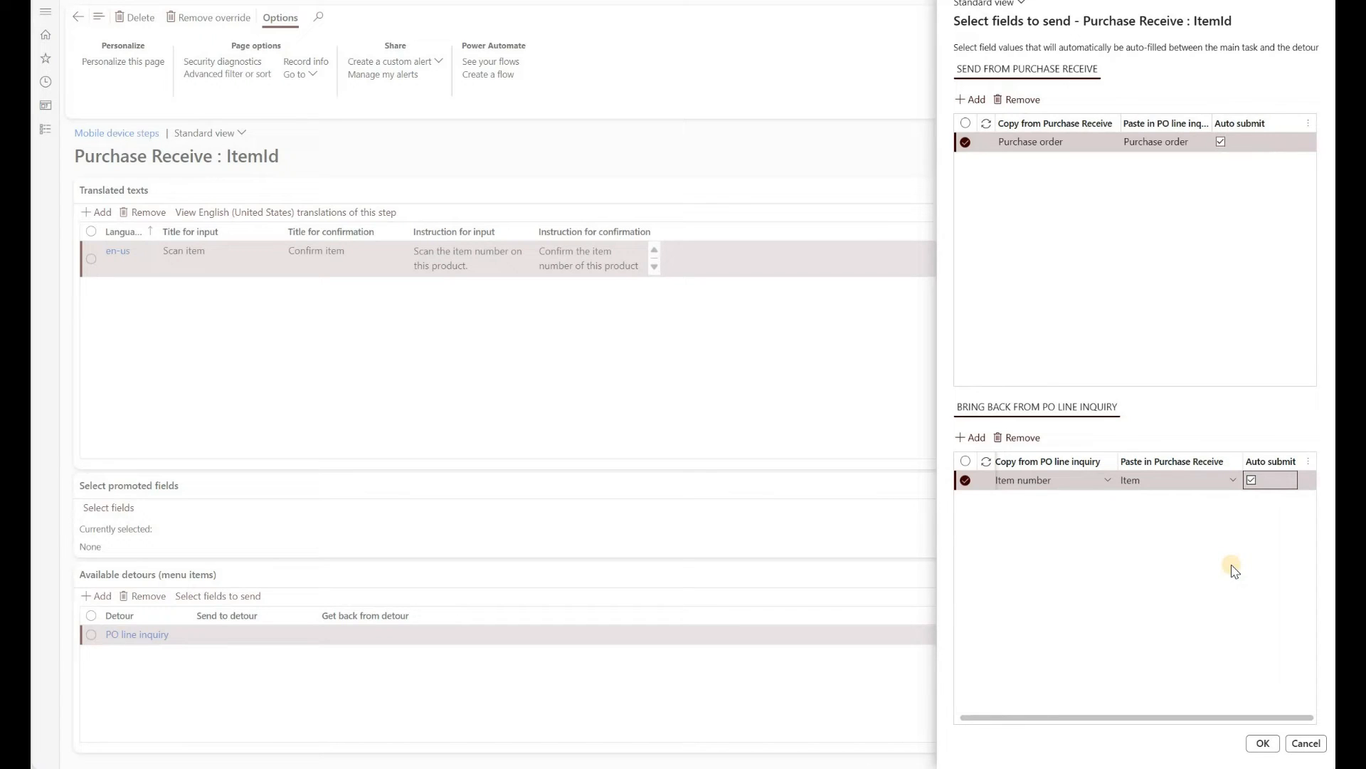
left_click(1261, 743)
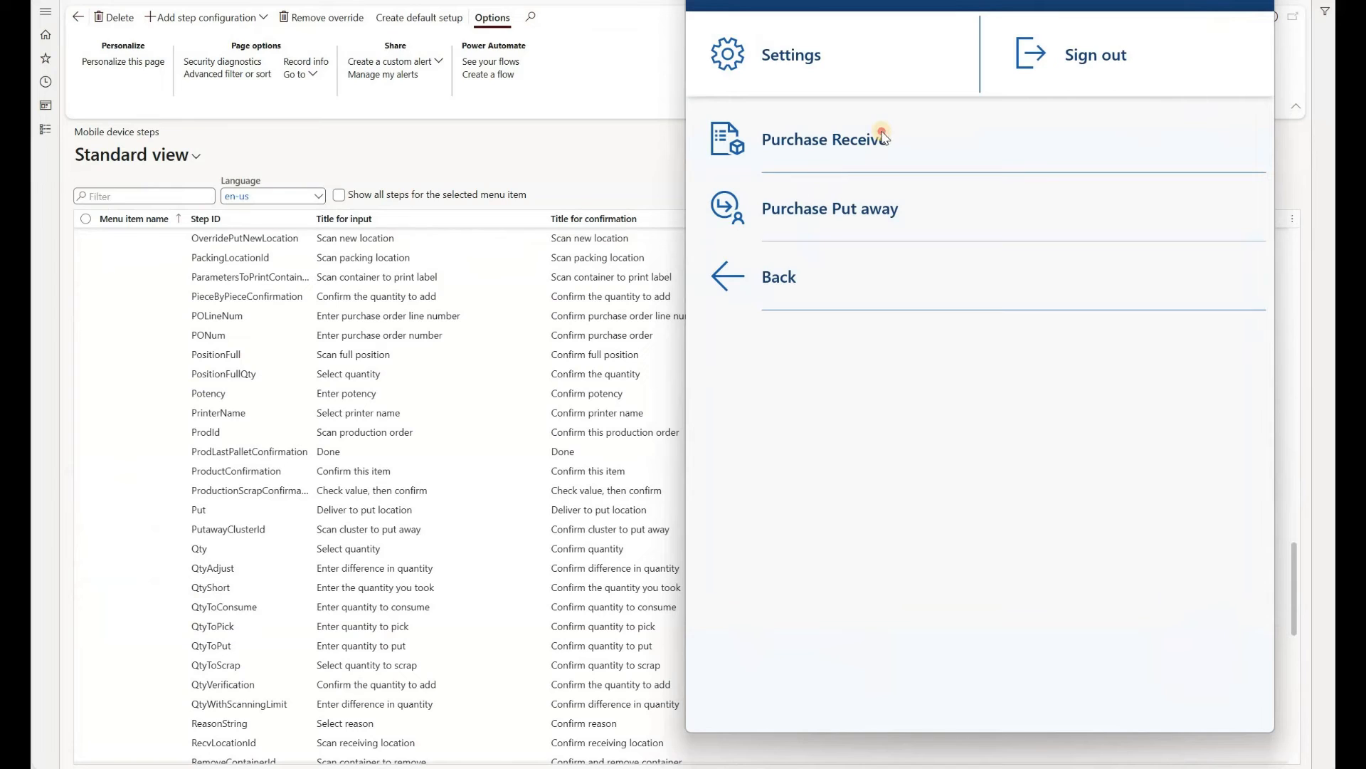
Receive KEP-PO0004769 and launch PO line inquiry from the Scan item screen.
left_click(823, 140)
type("KEP-PO0004769")
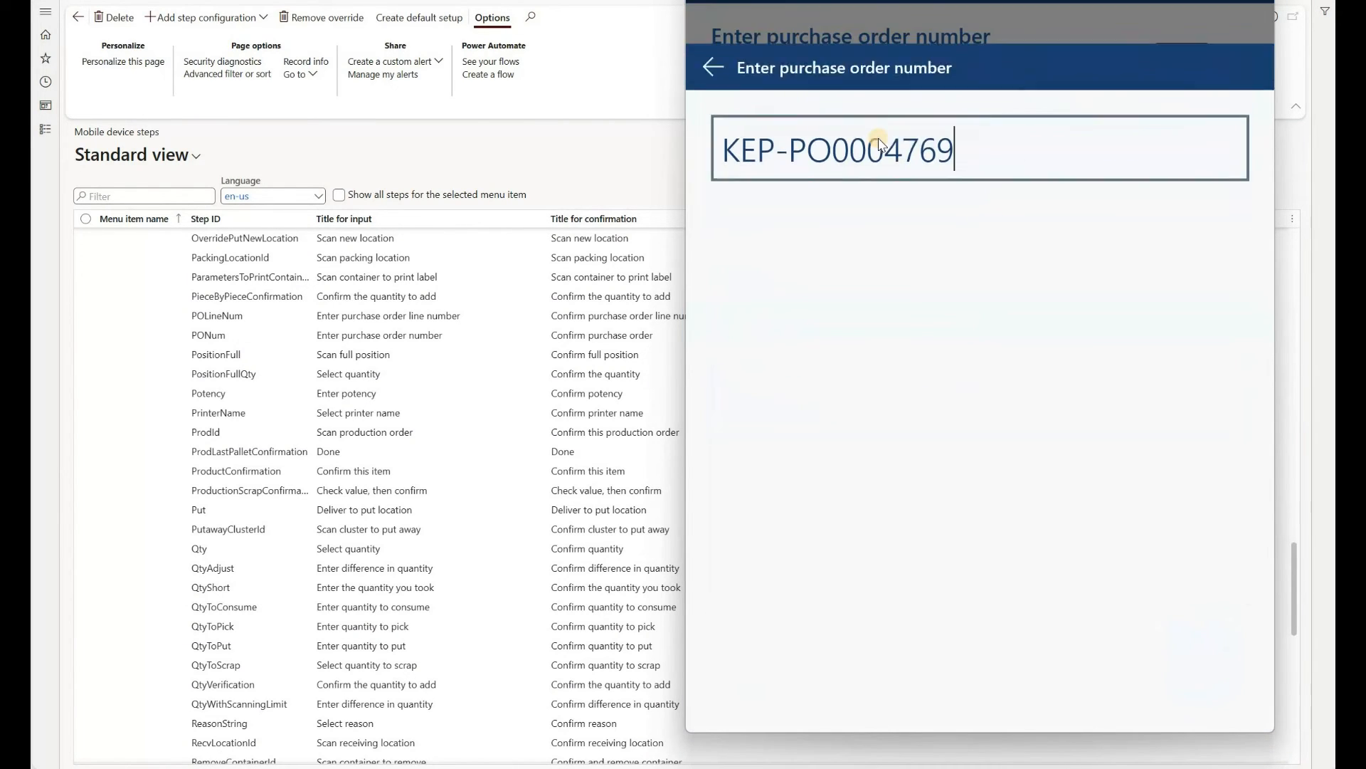
left_click(1198, 656)
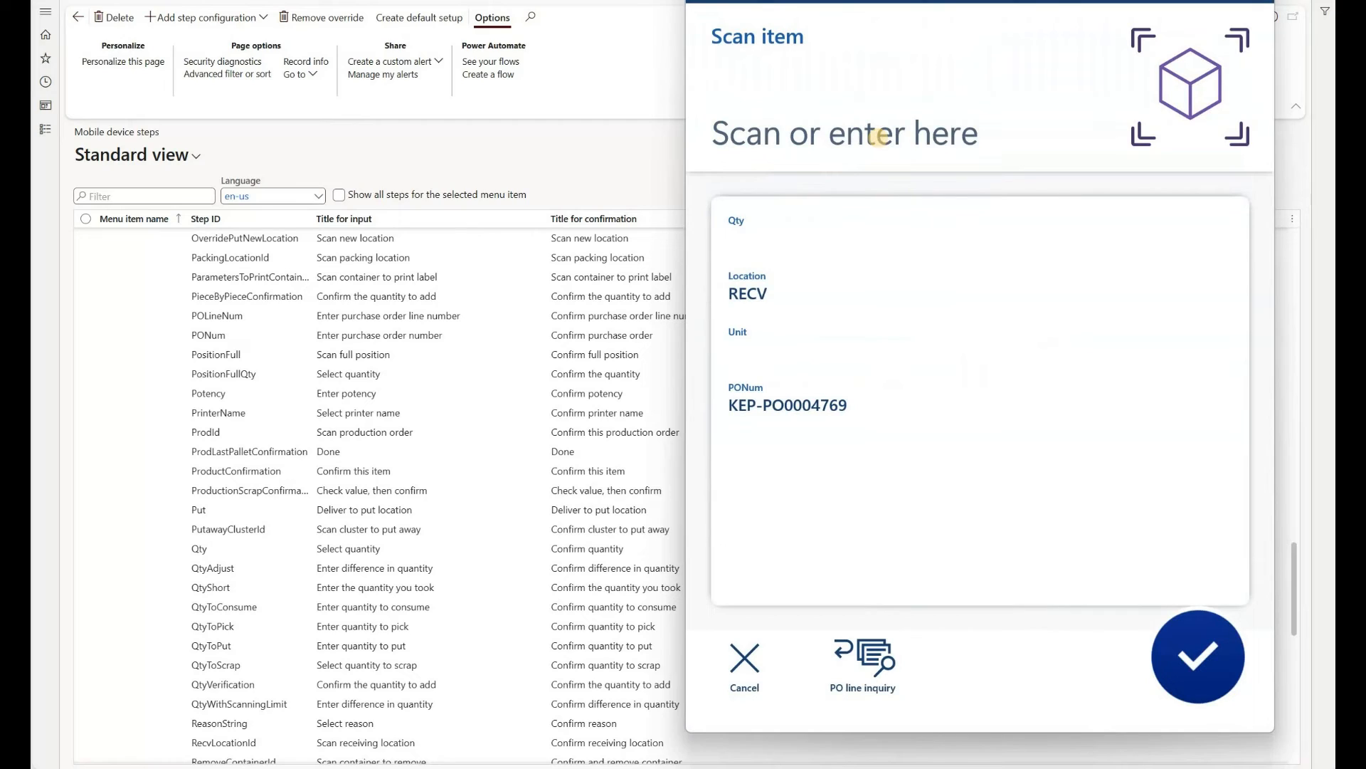
mouse_move(880, 147)
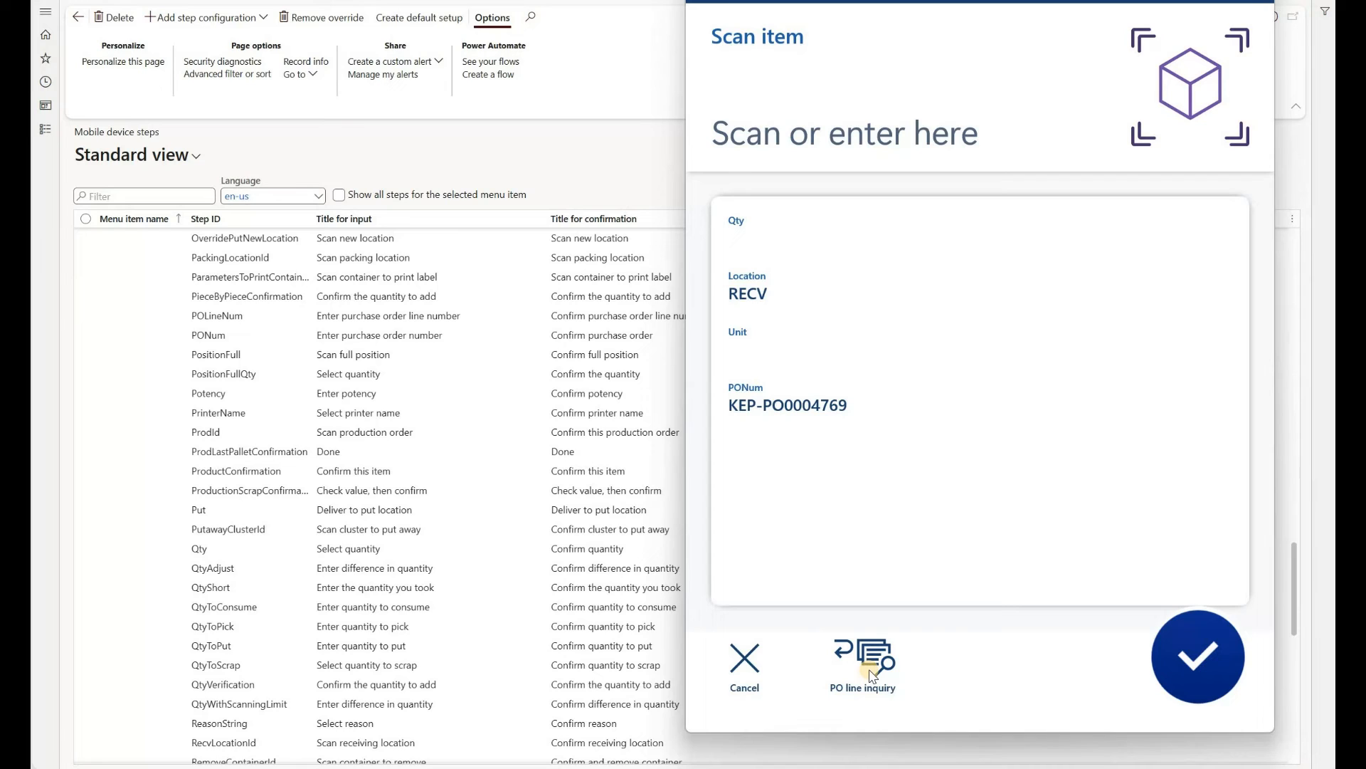
left_click(862, 659)
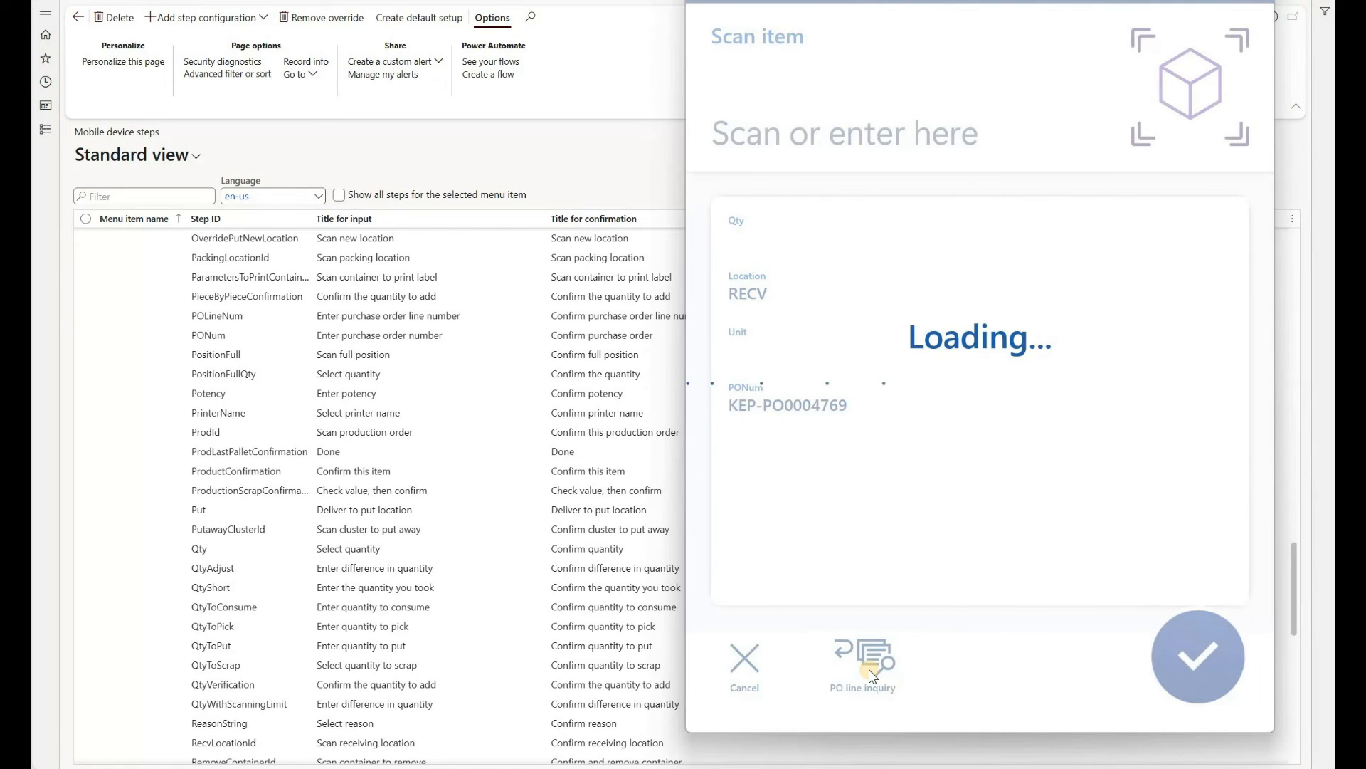
Review KEP-PO0004769's order lines: Item A, Item B and Item C, one EA each.
left_click(862, 662)
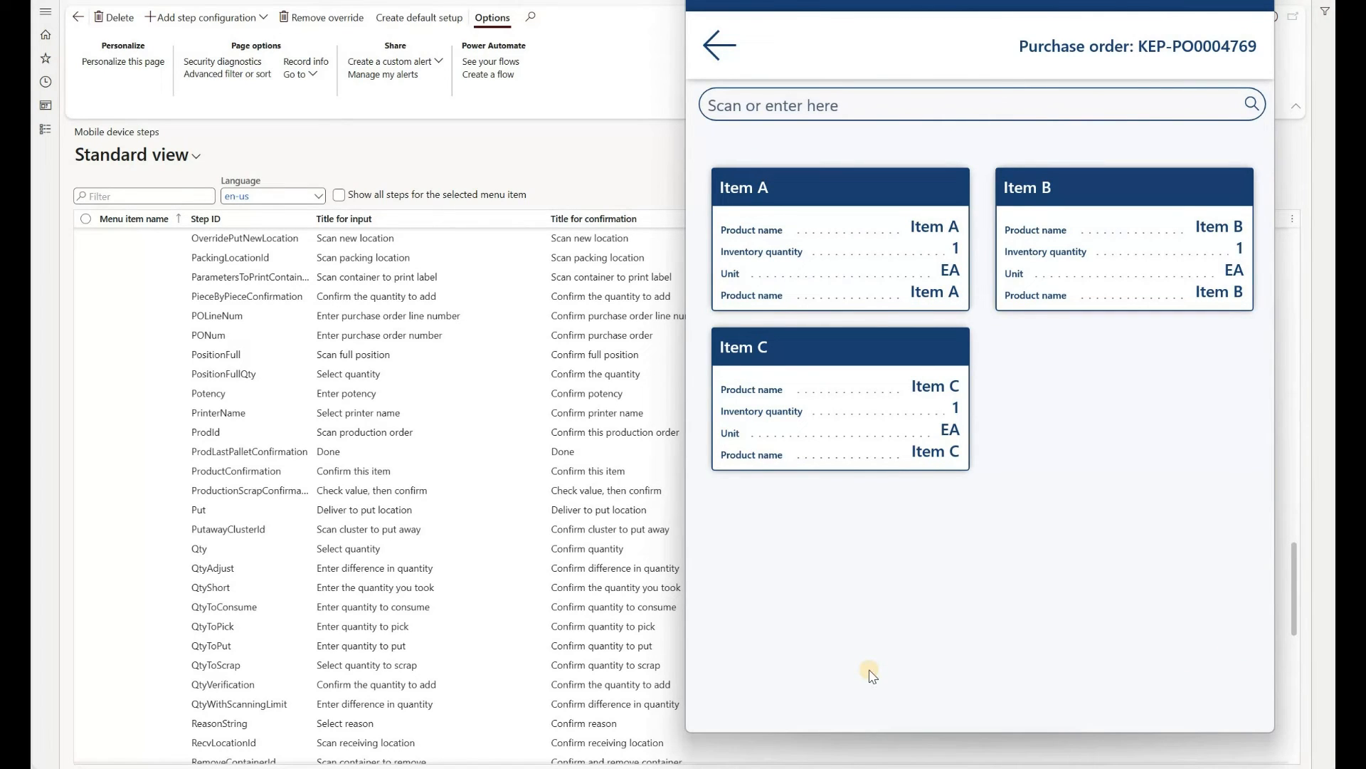
mouse_move(664, 84)
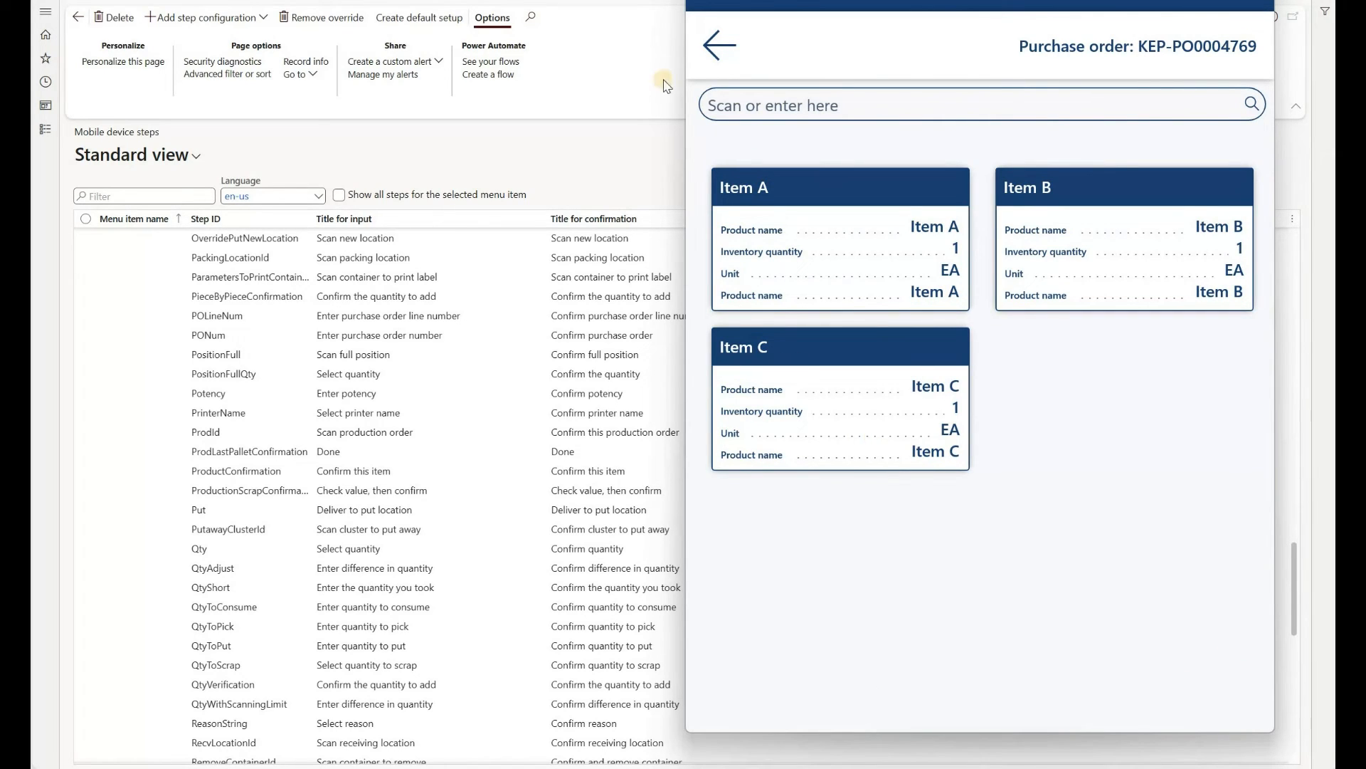
mouse_move(881, 261)
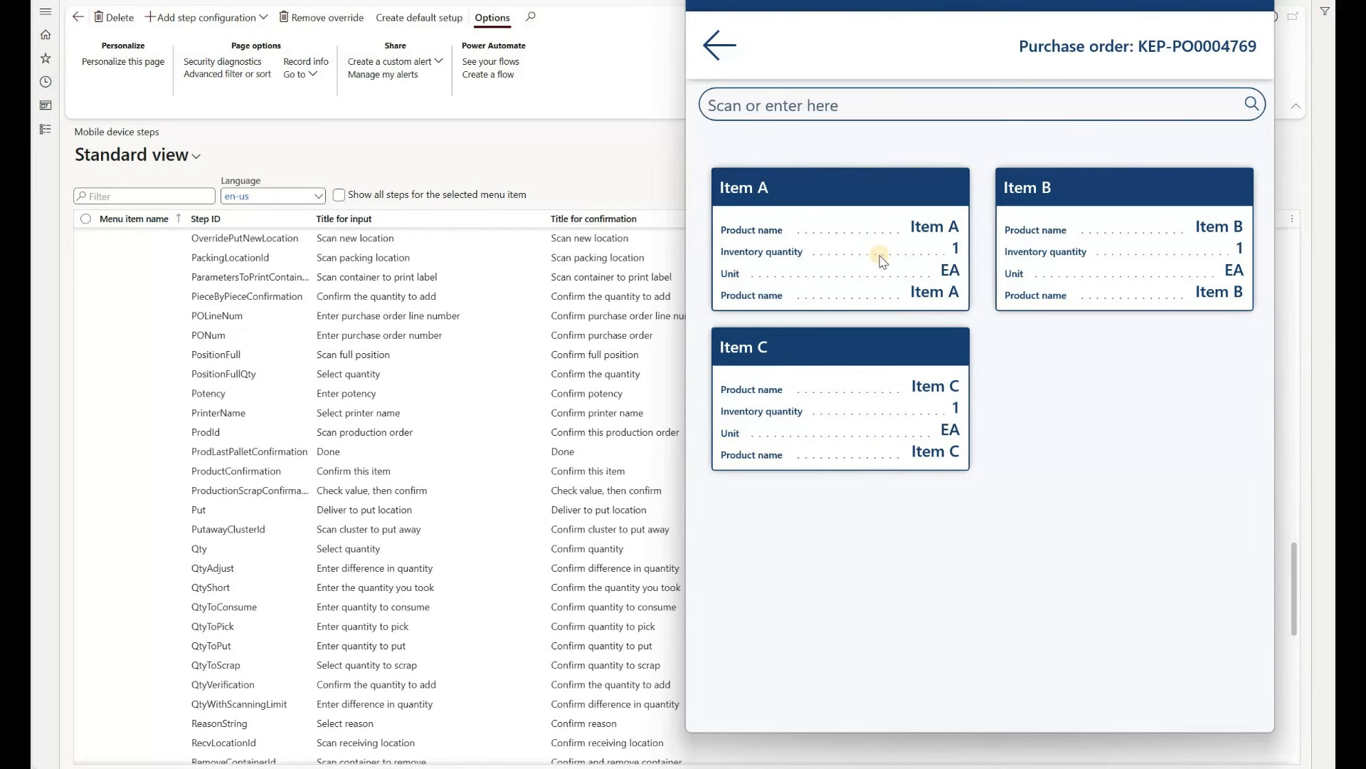
mouse_move(816, 311)
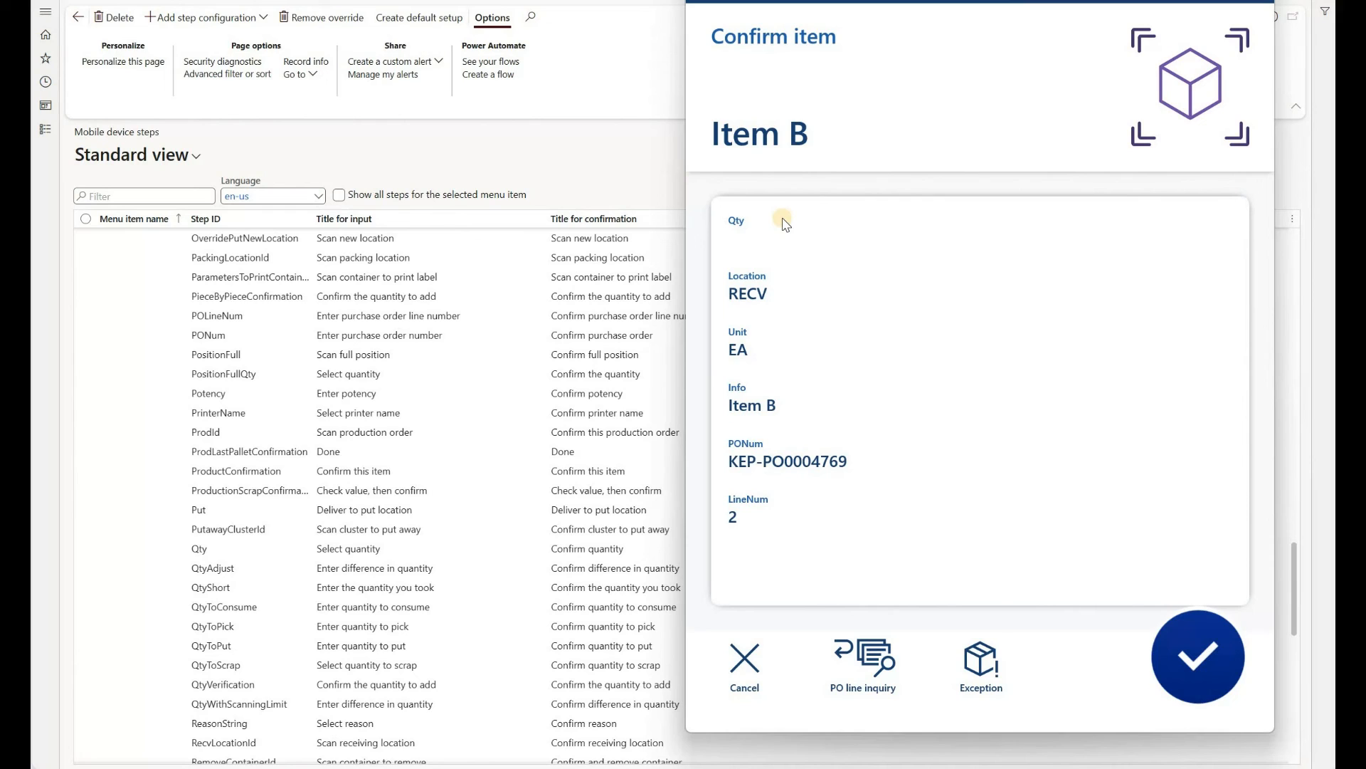
Confirm Item B from the inquiry and receive quantity 1 EA for line 2.
left_click(1197, 656)
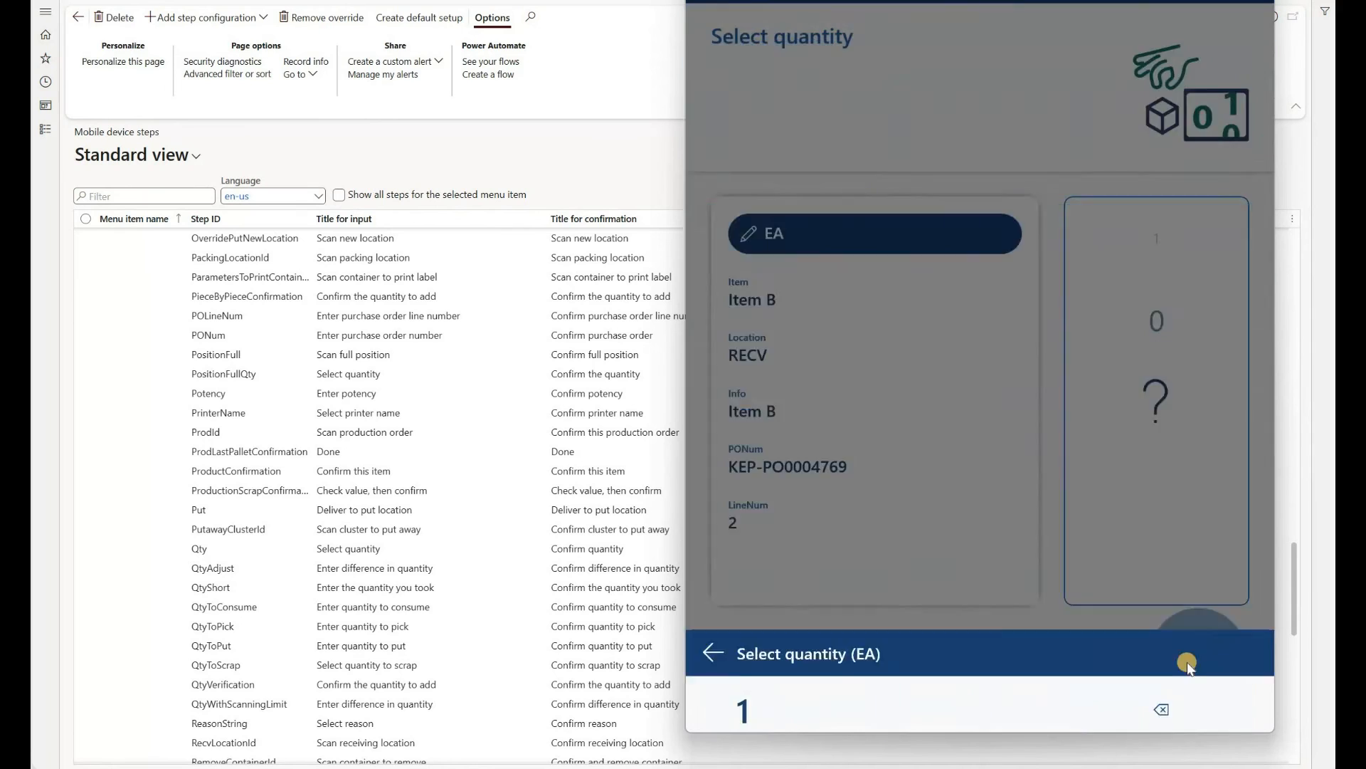
left_click(1197, 656)
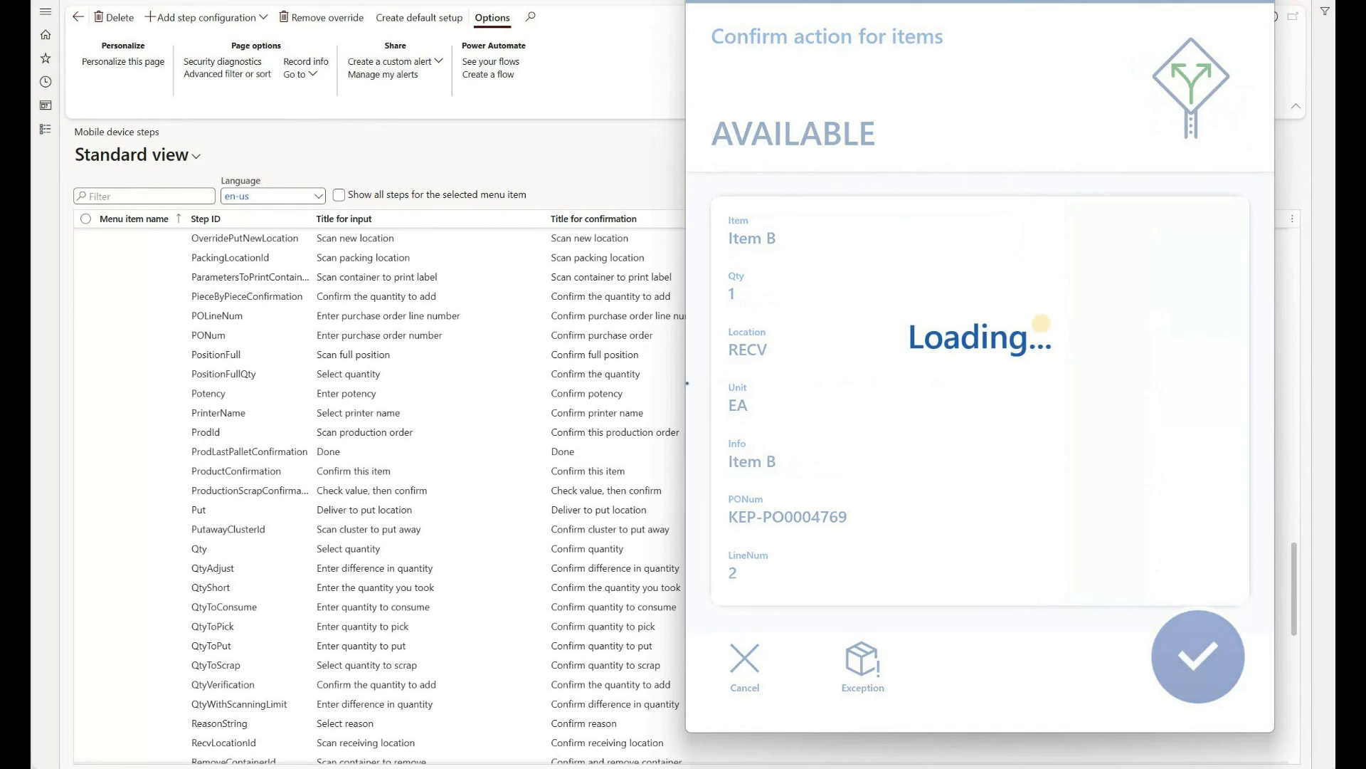